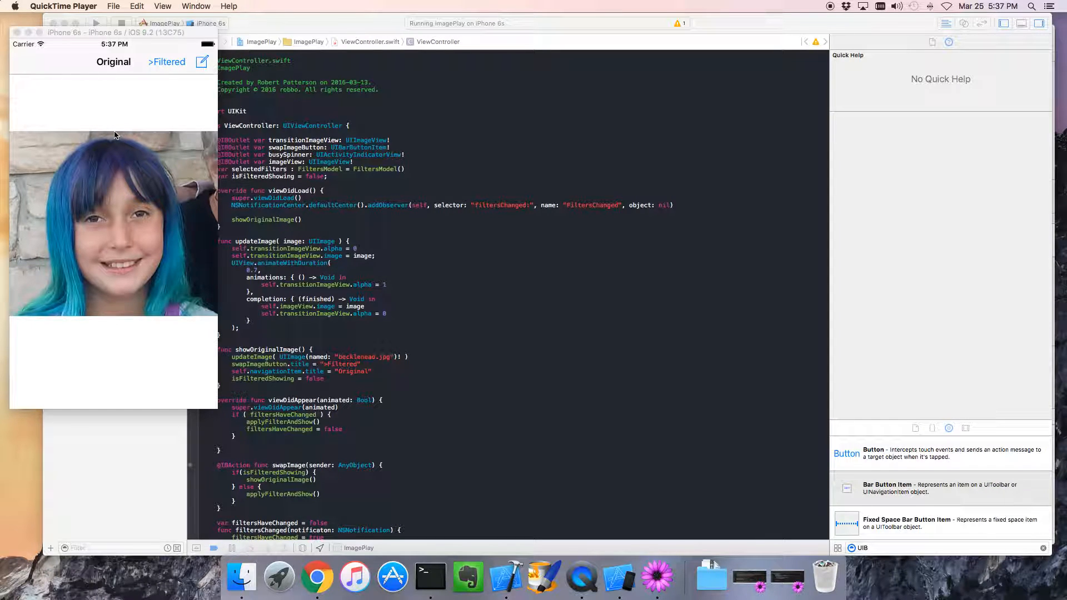
pyautogui.moveTo(114, 207)
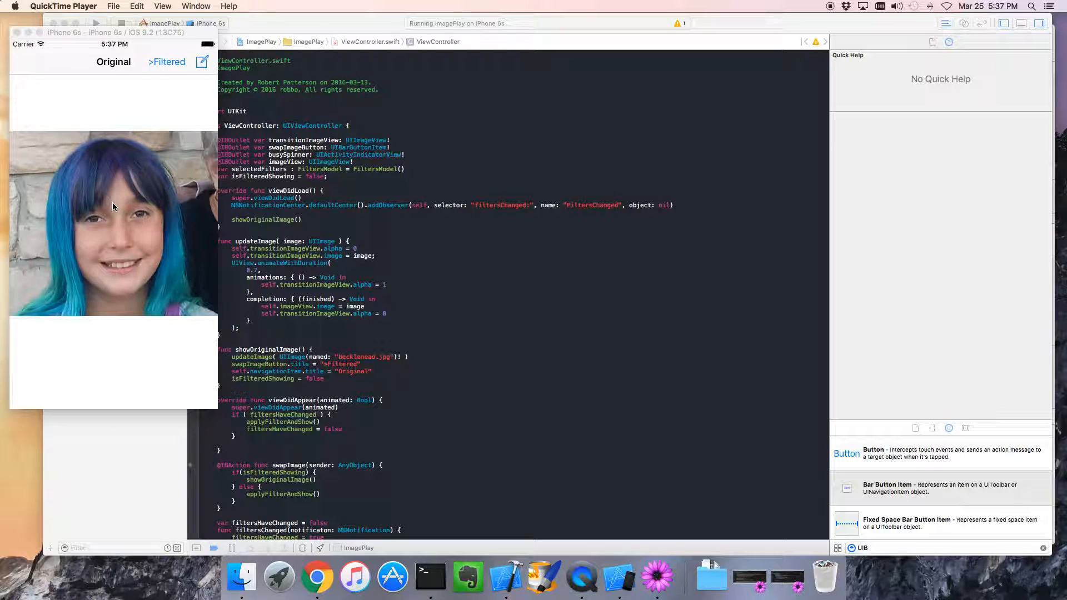
pyautogui.moveTo(24, 69)
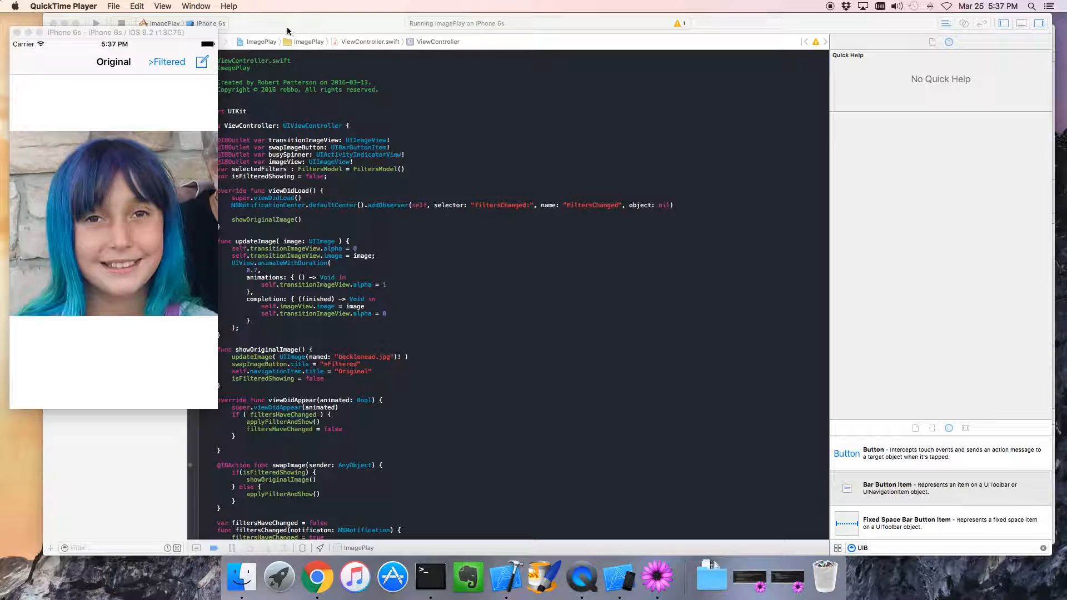
pyautogui.moveTo(119, 180)
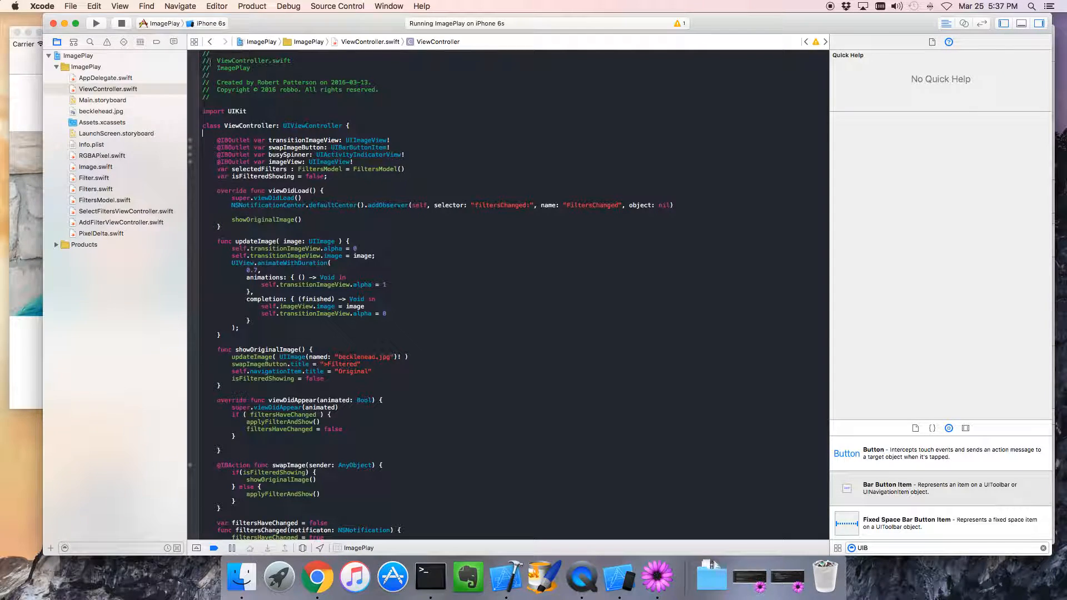
# Step: In Main.storyboard, set the Image scene's left bar button item to the Camera system item
pyautogui.click(108, 88)
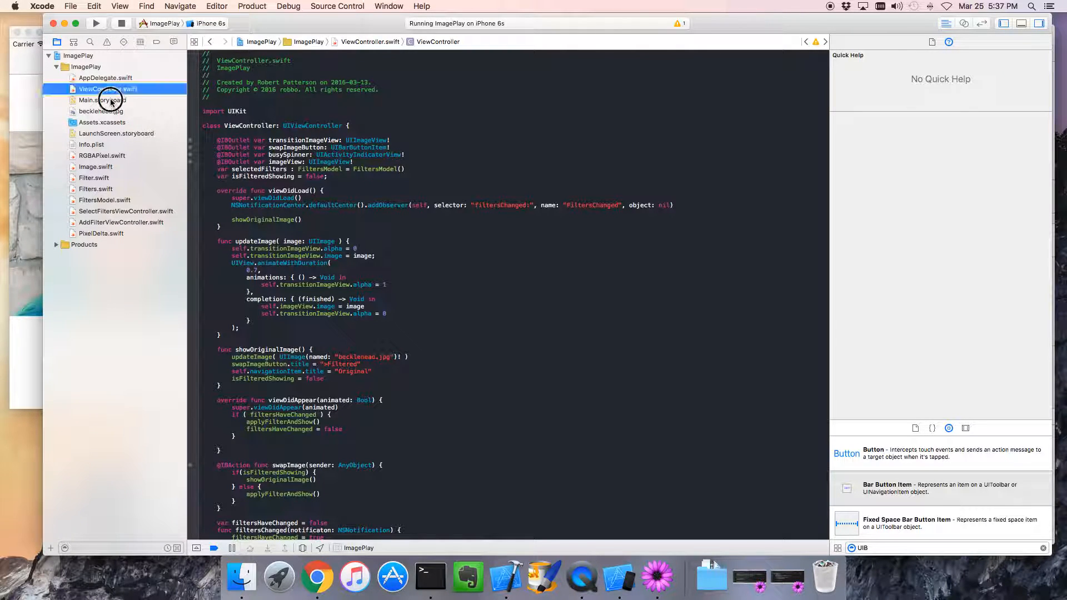
pyautogui.click(102, 100)
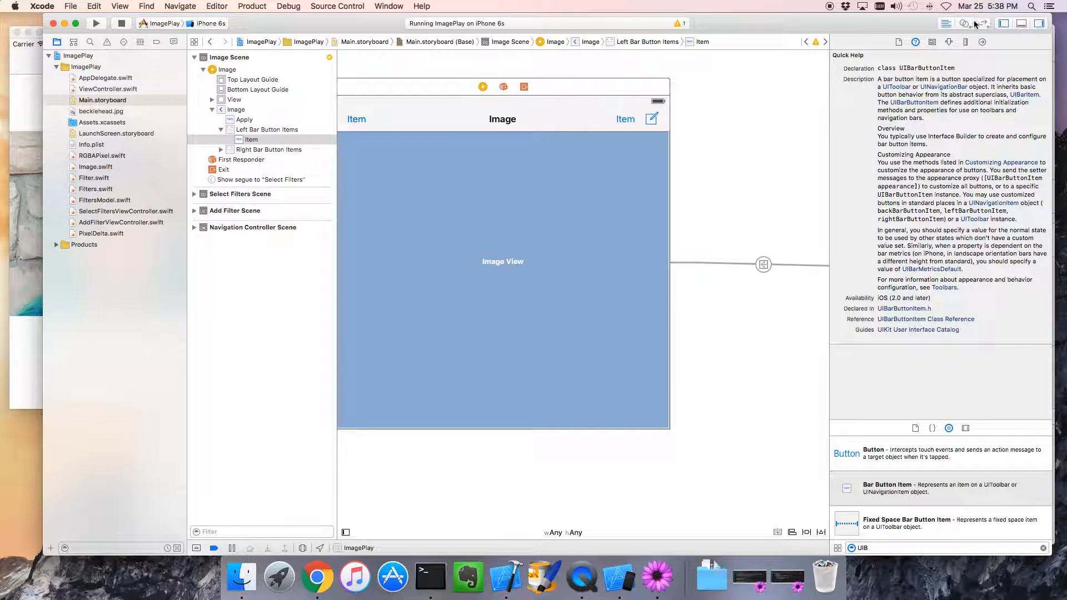
pyautogui.click(949, 42)
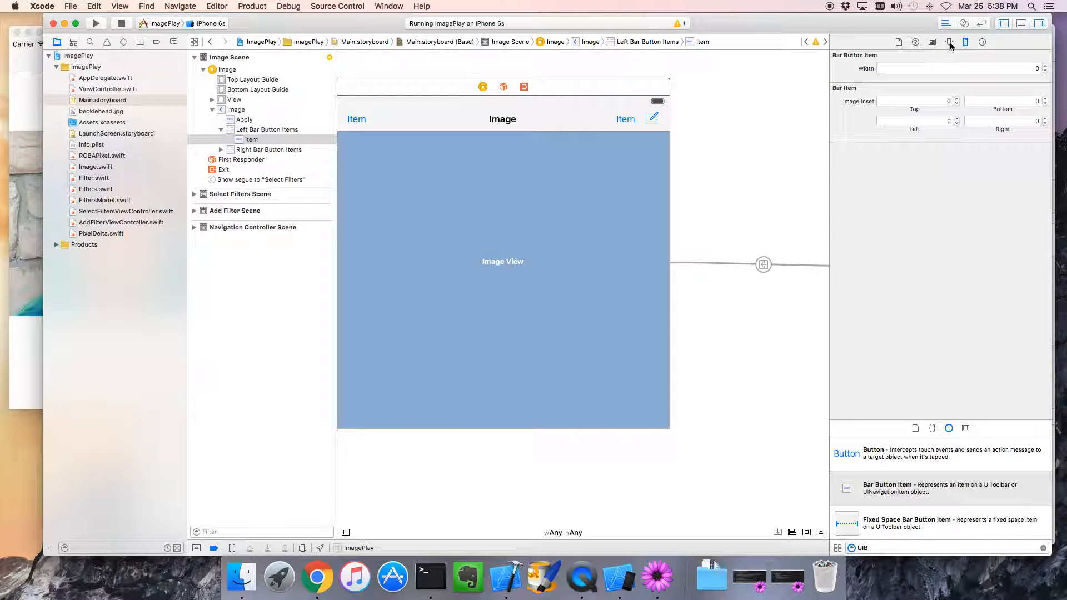
pyautogui.click(948, 41)
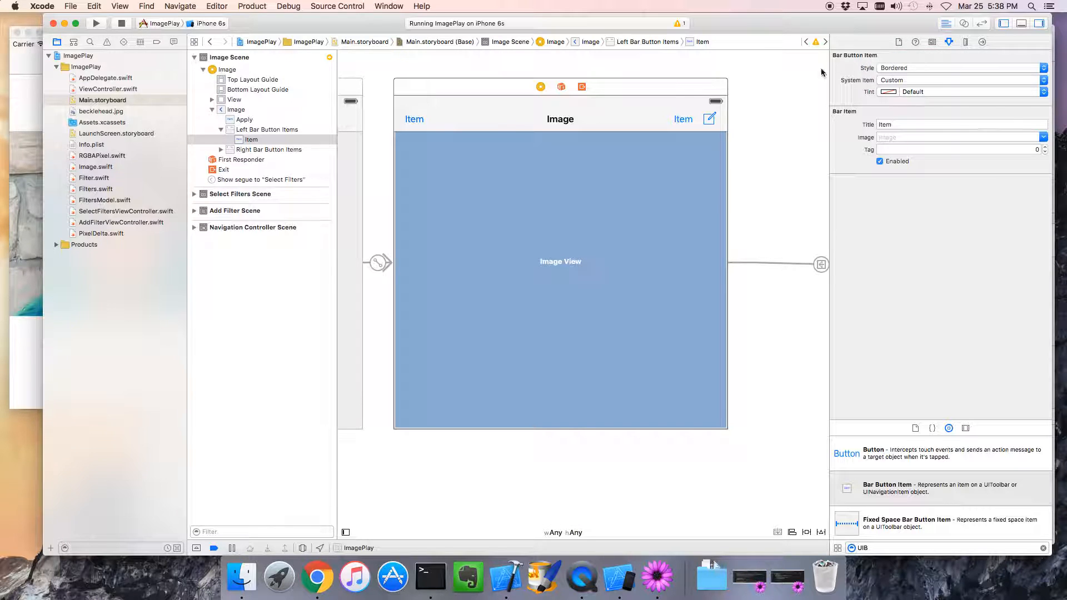
pyautogui.click(960, 80)
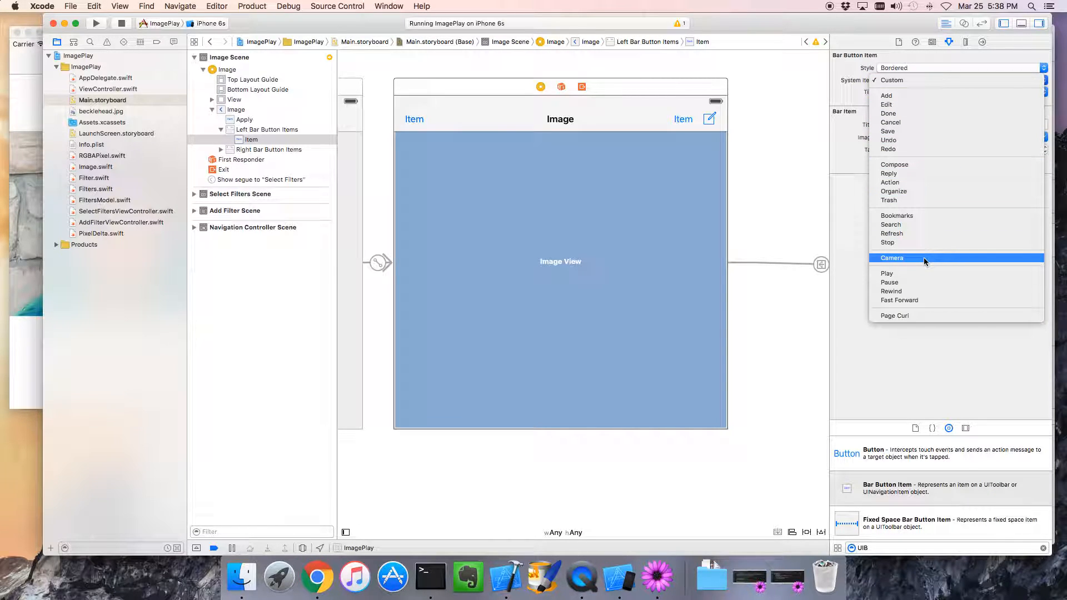
pyautogui.click(891, 257)
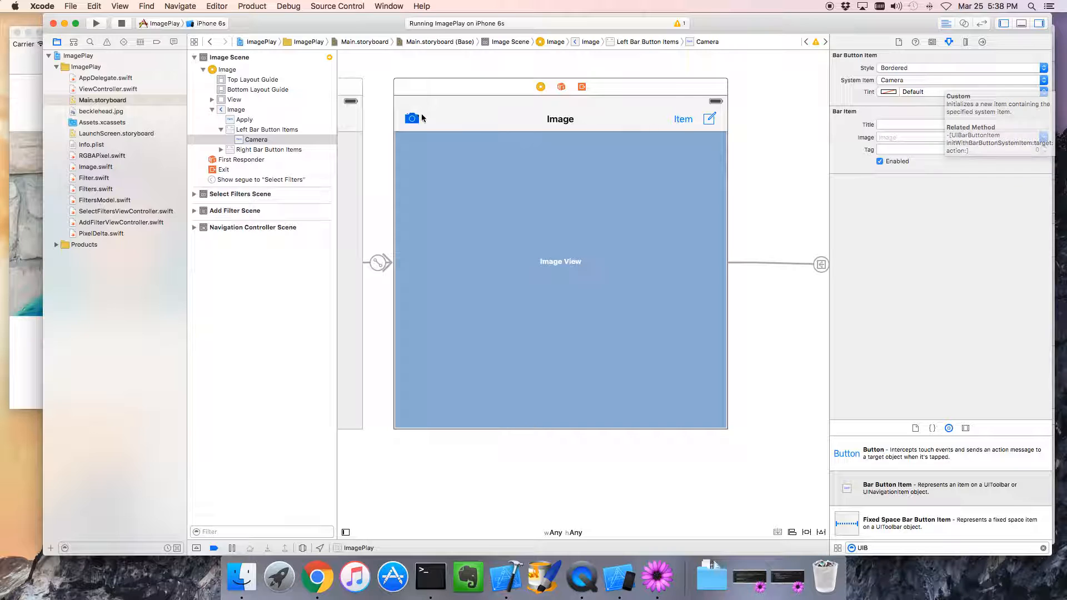
pyautogui.moveTo(776, 122)
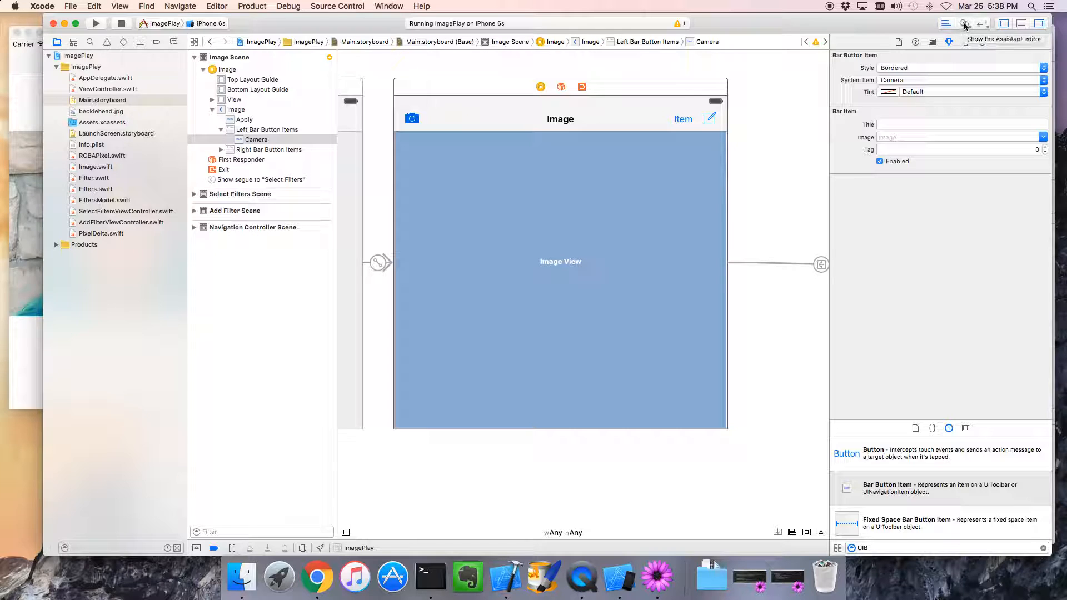
# Step: Show ViewController.swift in the Assistant editor and select the camera button in the Image scene
pyautogui.click(964, 23)
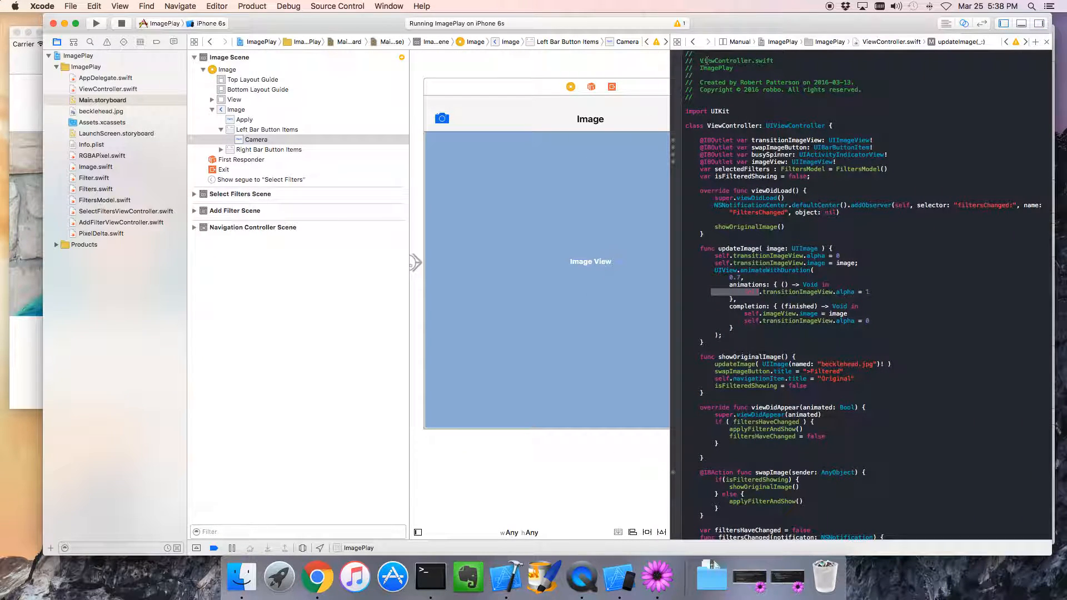
pyautogui.moveTo(601, 116)
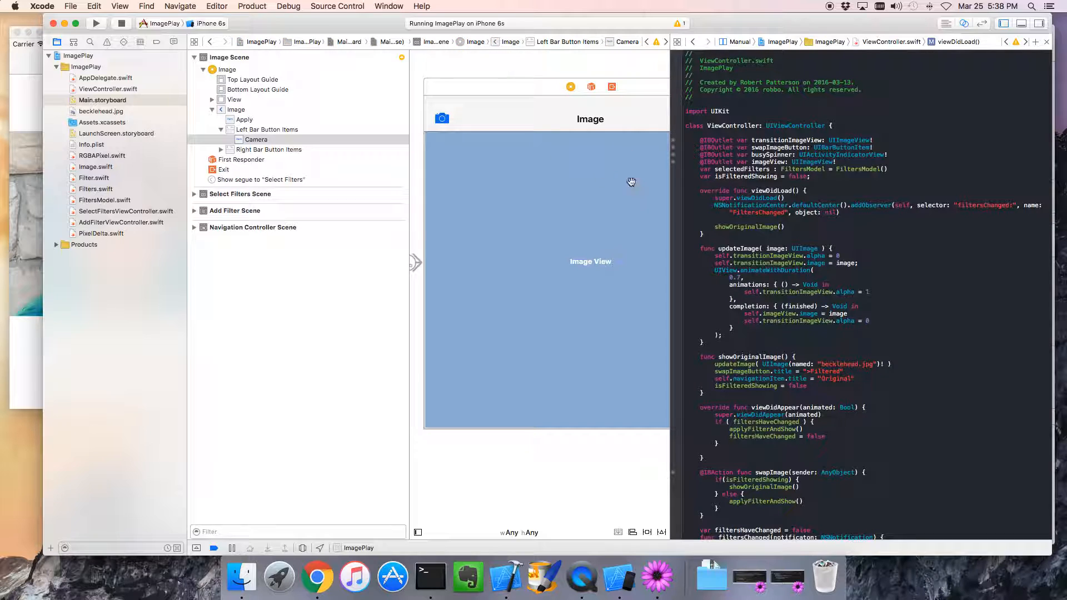
pyautogui.scroll(-3)
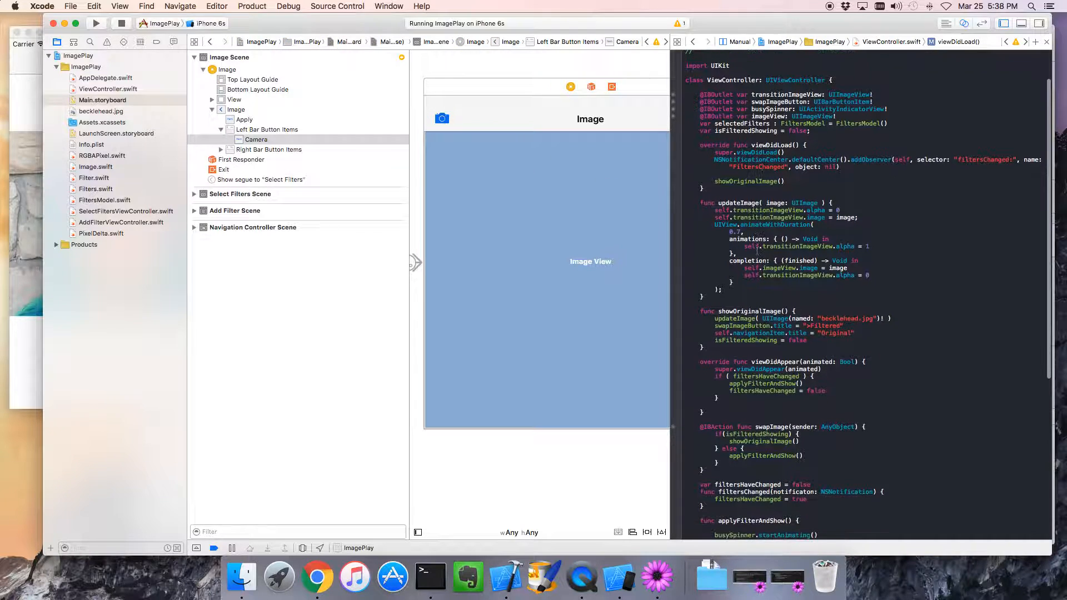
pyautogui.click(442, 119)
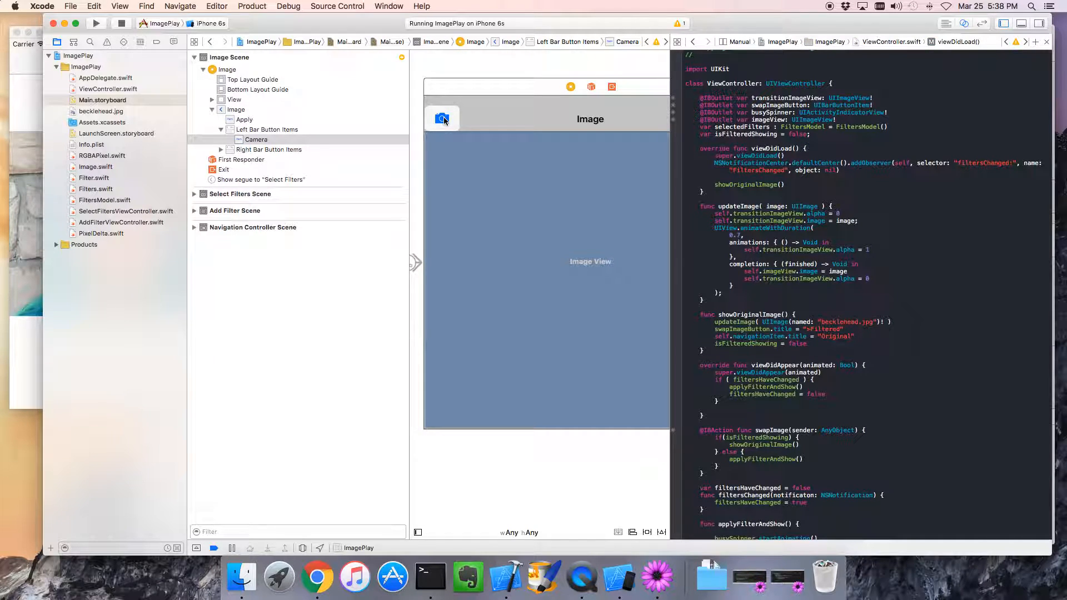
pyautogui.moveTo(441, 128)
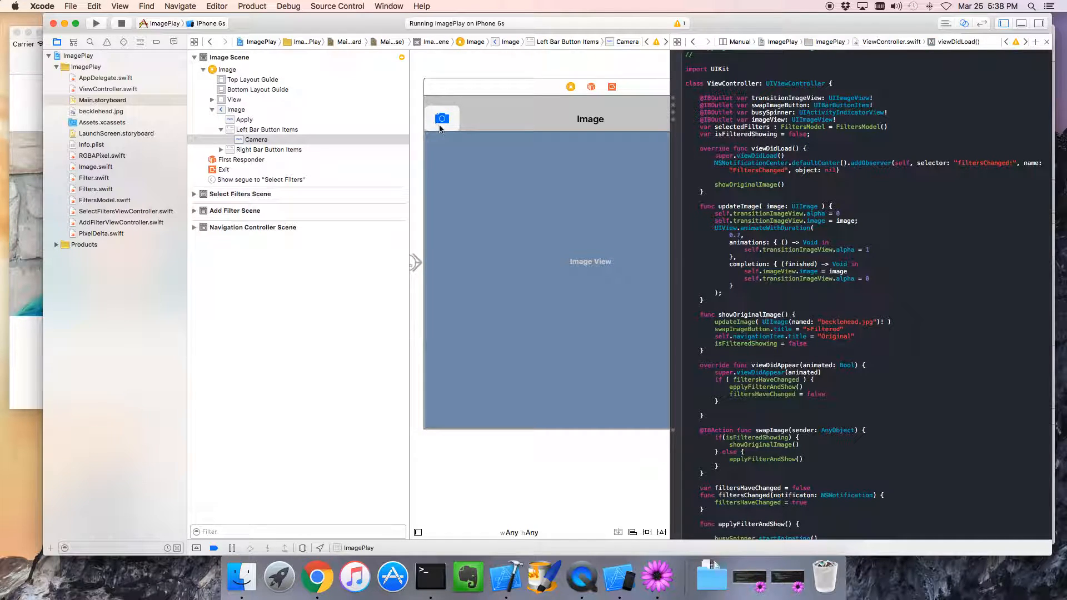
# Step: Control-drag the camera button into ViewController.swift as an Action named onCameraClick
pyautogui.moveTo(442, 118); pyautogui.dragTo(704, 312)
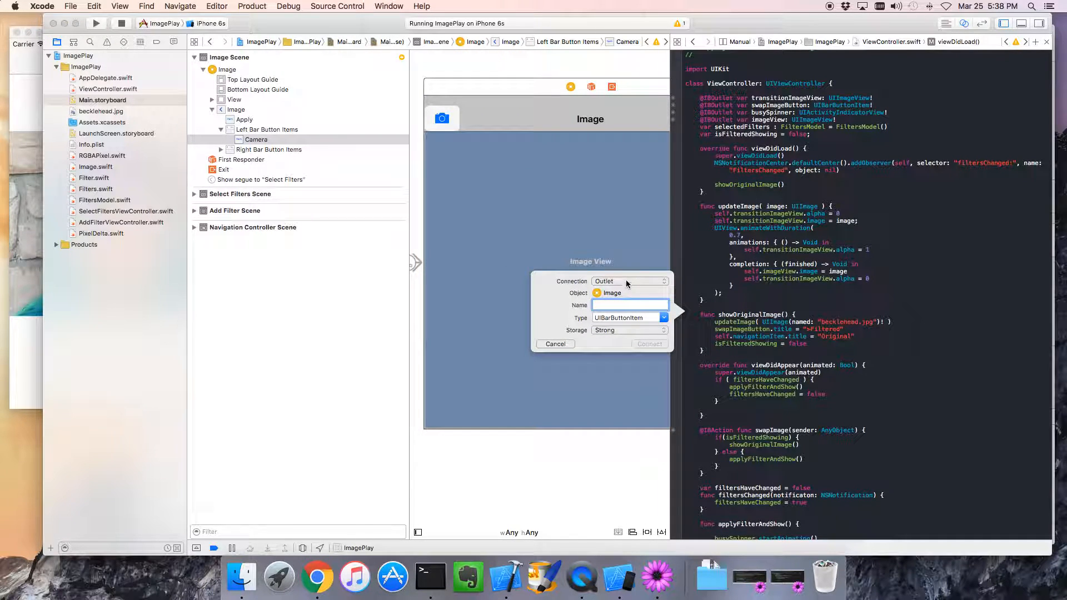
pyautogui.click(626, 281)
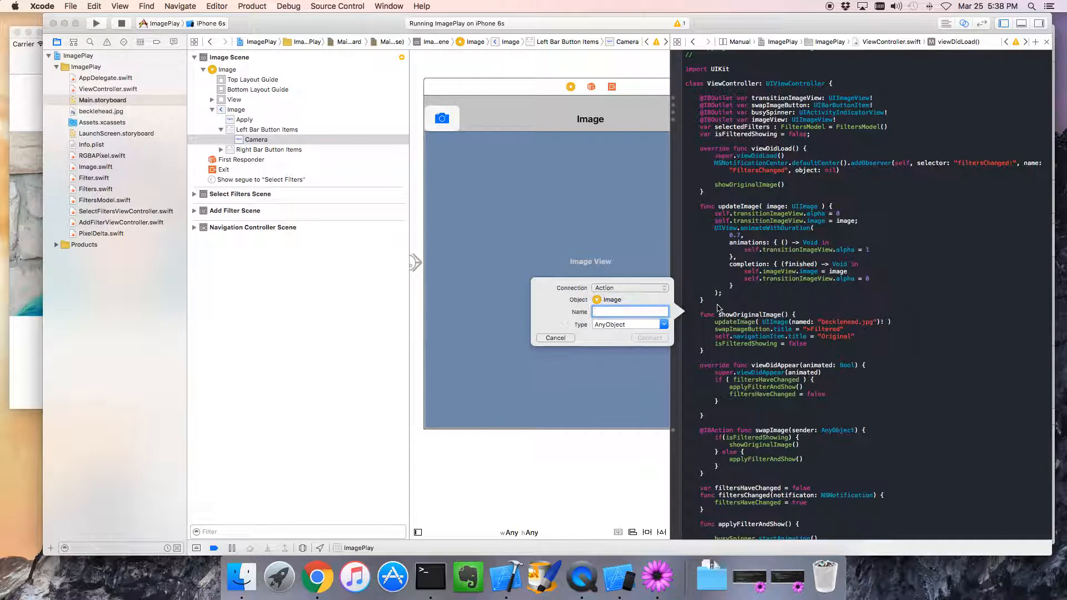
pyautogui.click(630, 312)
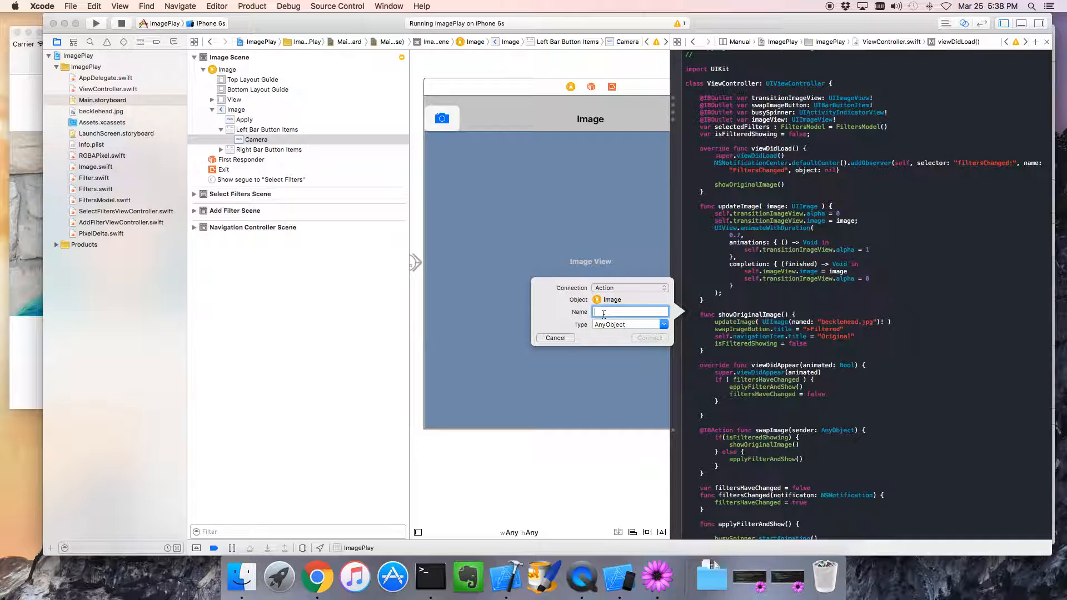
pyautogui.write('o')
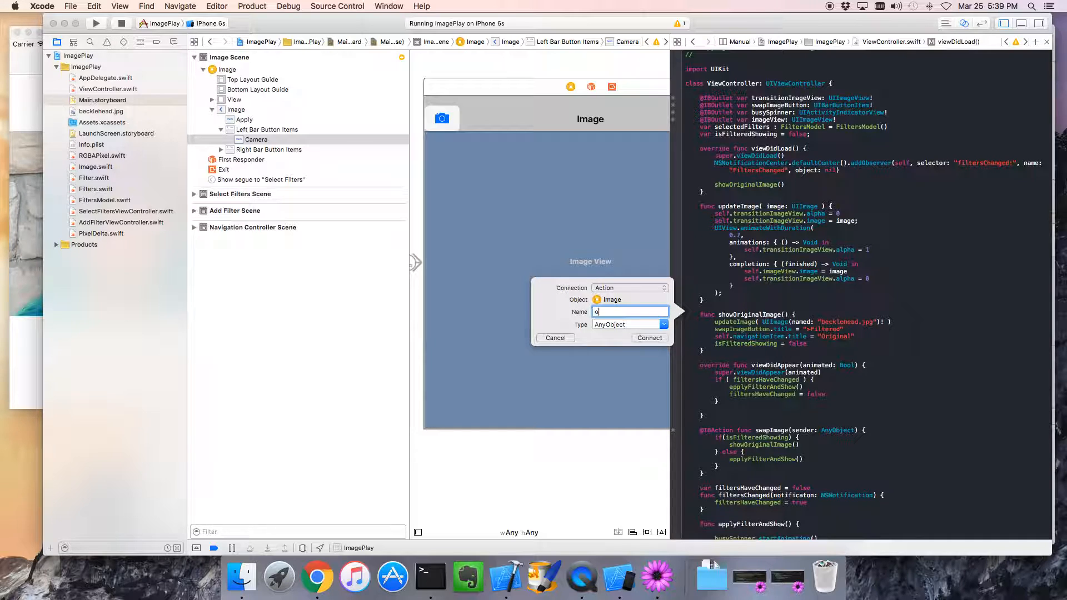
pyautogui.write('nCamera')
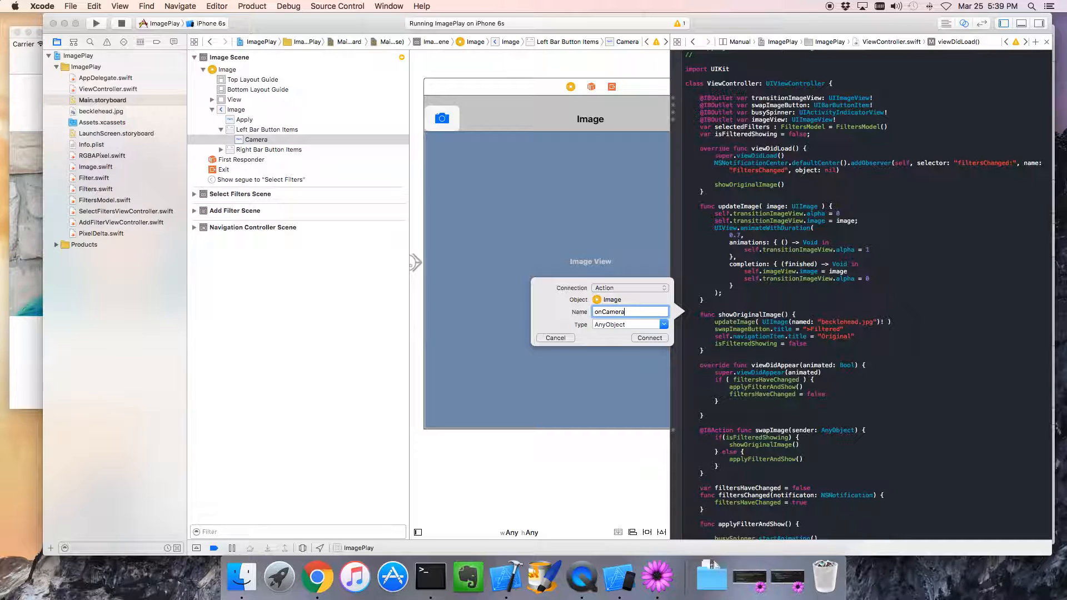
pyautogui.write('Click')
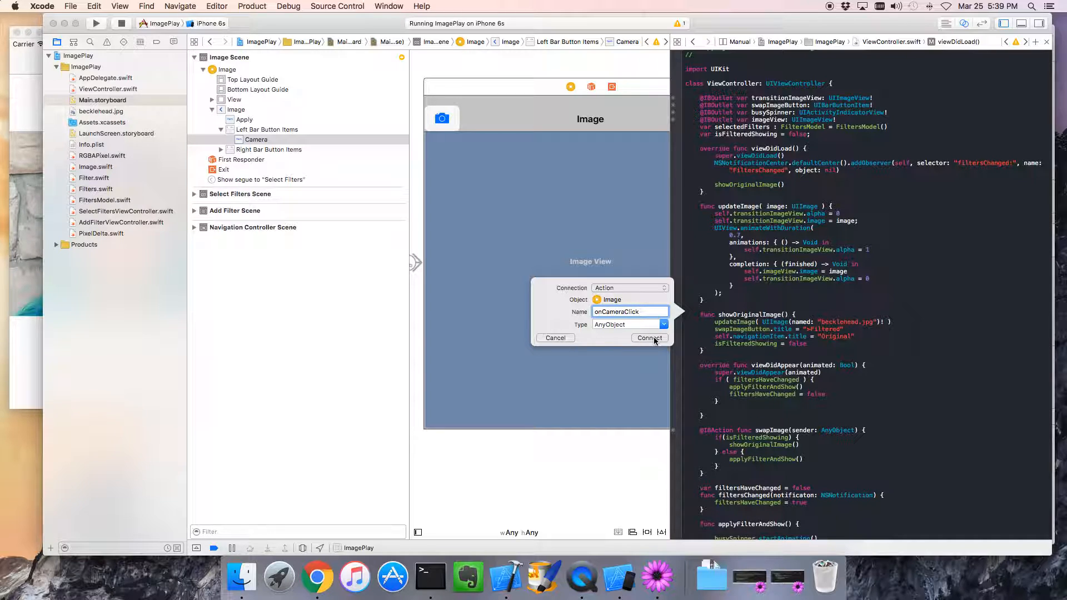
# Step: Create onCameraClick and write let ac = UIAlertController titled "Choose Image", nil message, action-sheet style
pyautogui.click(648, 338)
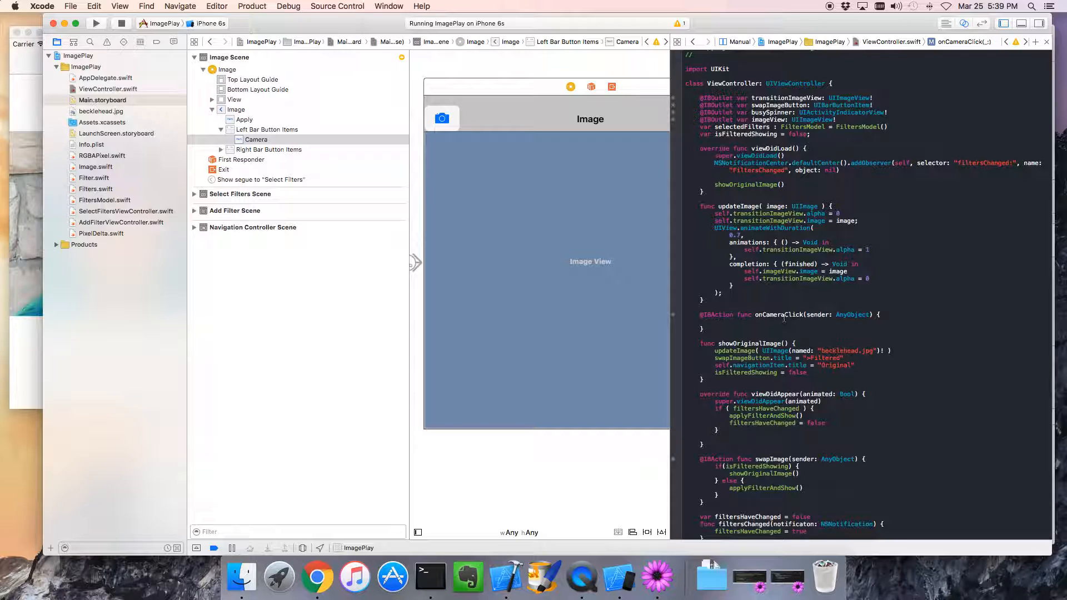
pyautogui.click(715, 323)
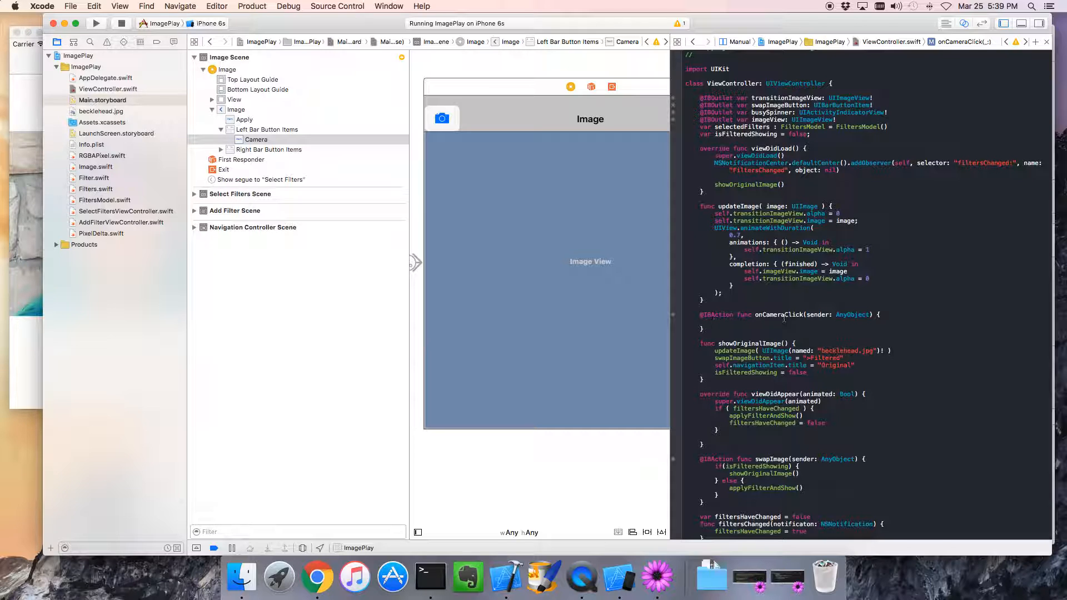
pyautogui.write('let ac =')
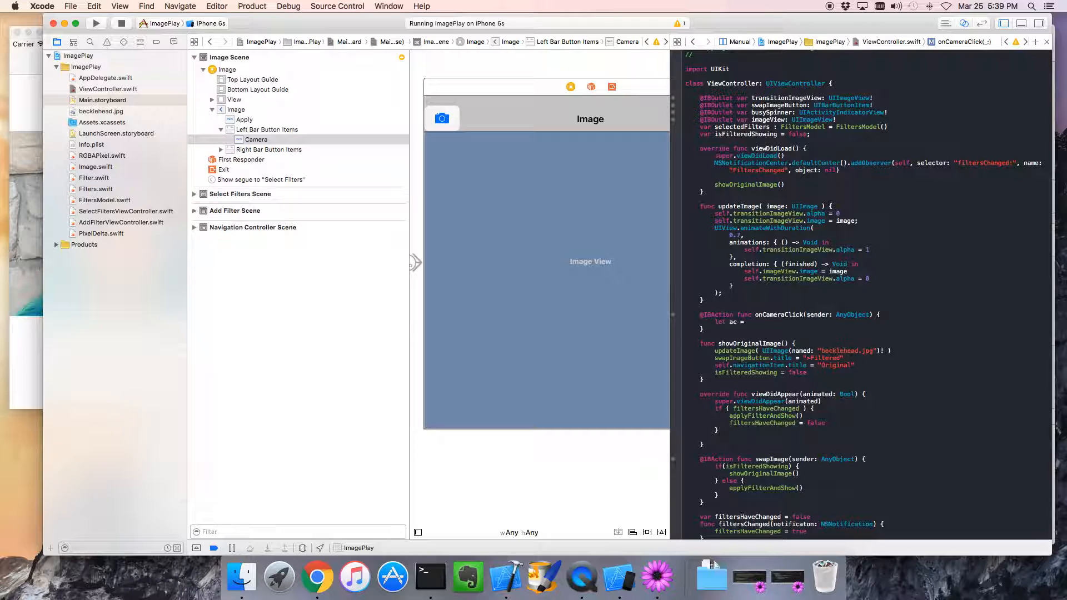
pyautogui.write('UIAl')
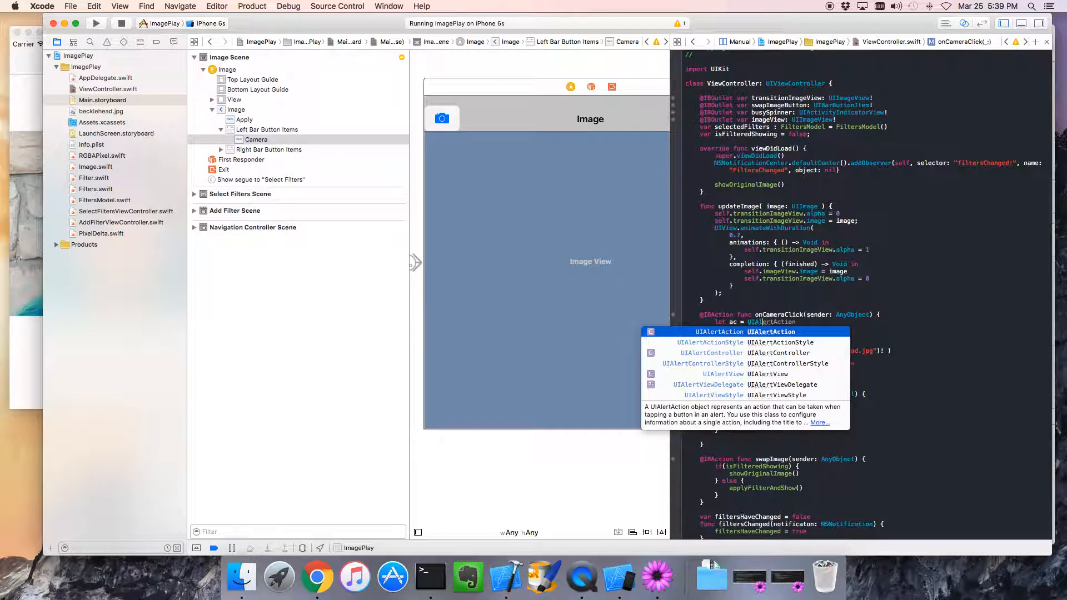
pyautogui.press('Down')
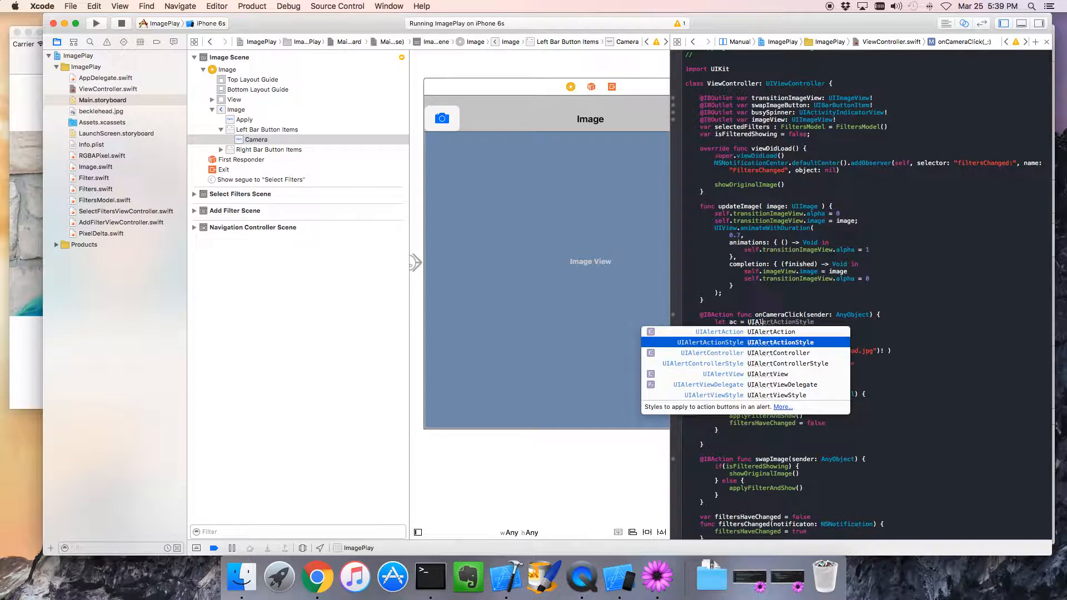
pyautogui.write('String')
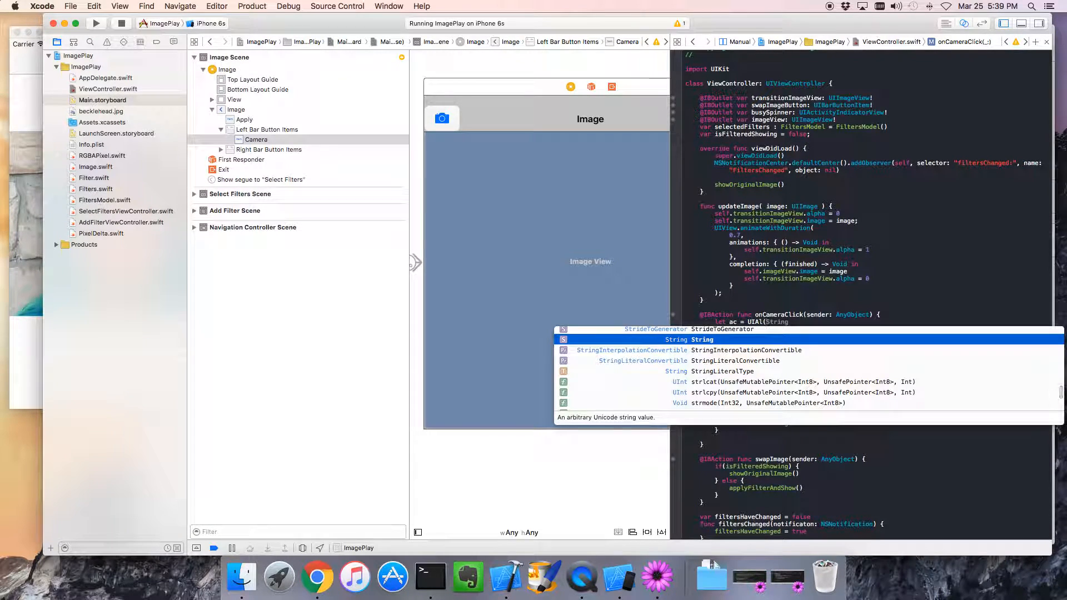
pyautogui.press('escape')
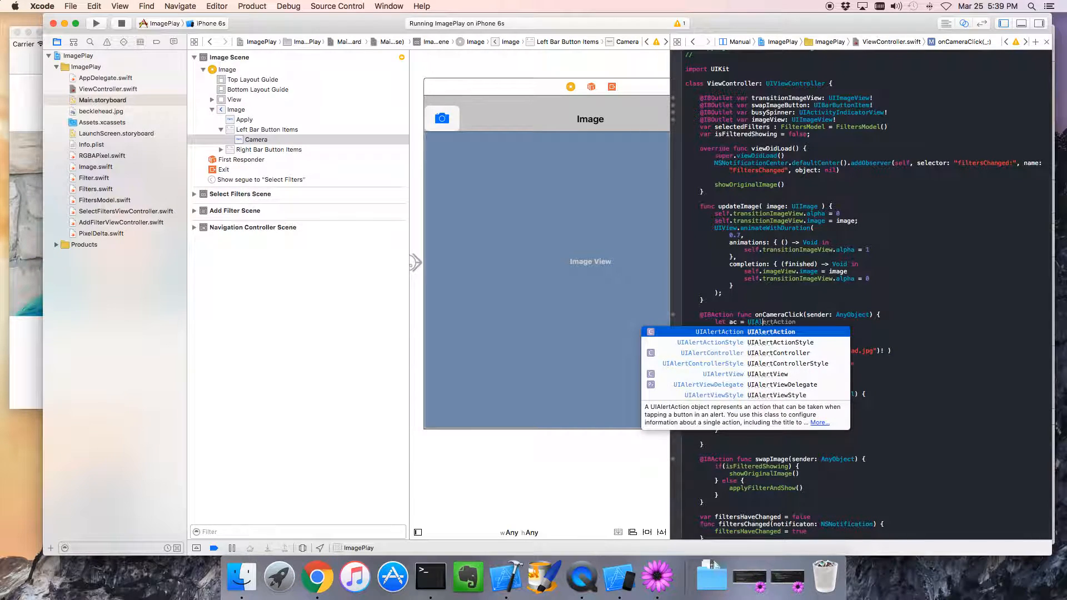
pyautogui.moveTo(764, 355)
pyautogui.write('lertController(title: "Fi", message: String?, preferredStyle: UIAlertControllerStyle')
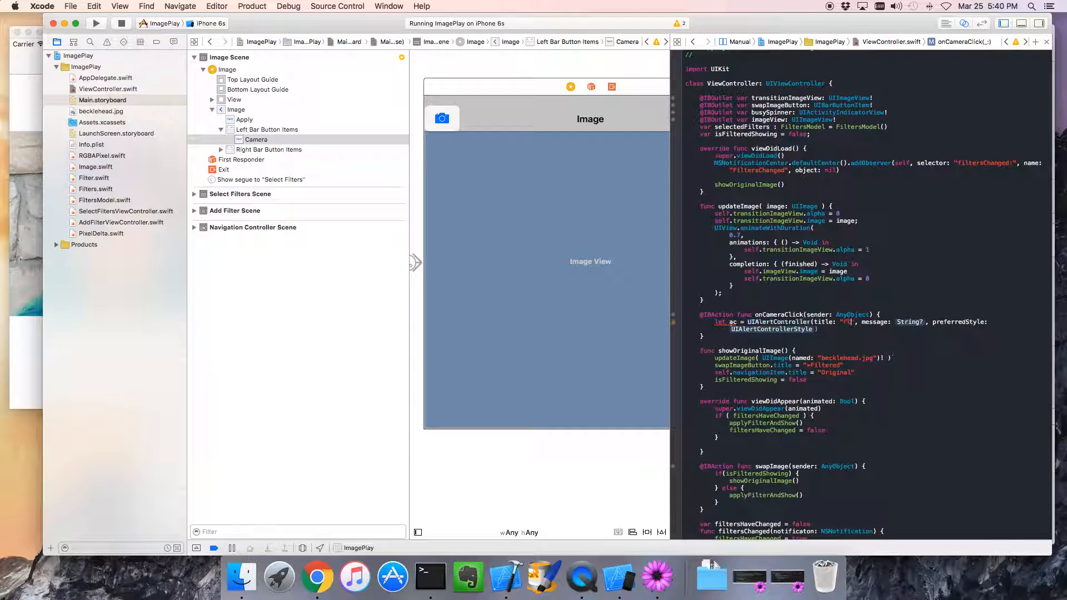
pyautogui.write('Choose')
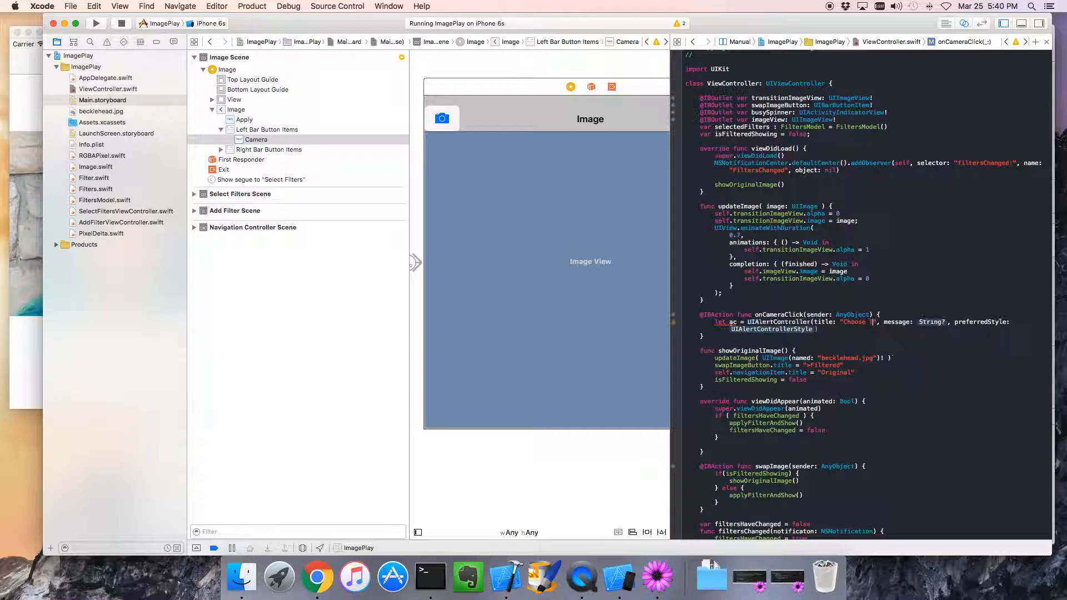
pyautogui.write('Image')
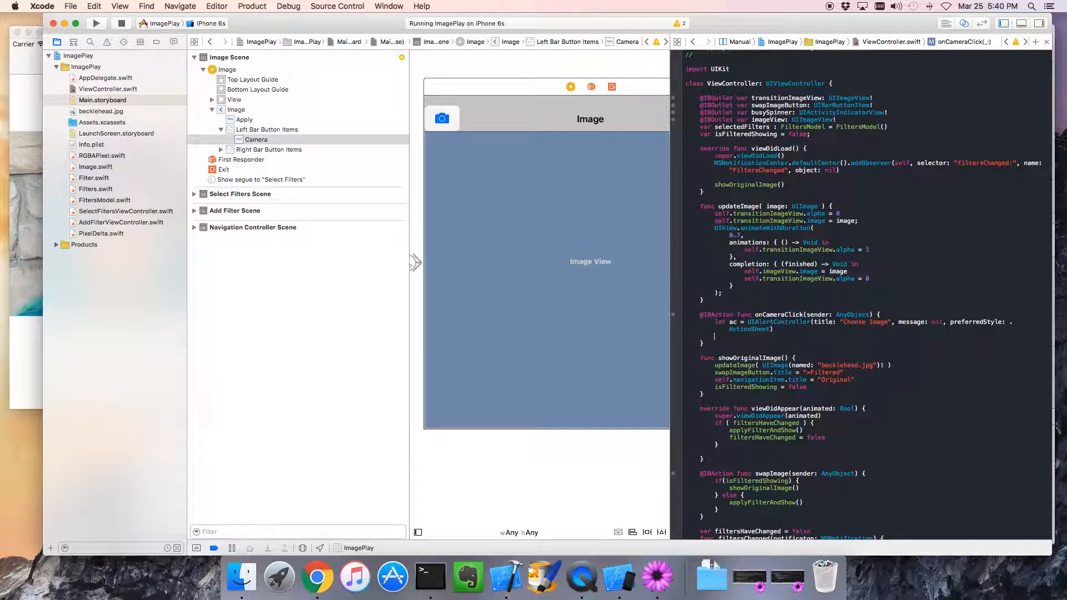
# Step: Add a "Camera" UIAlertAction calling self.showPicker(), then show ViewController.swift alone in the Standard editor
pyautogui.write('ac.addAction(UIAlertAction')
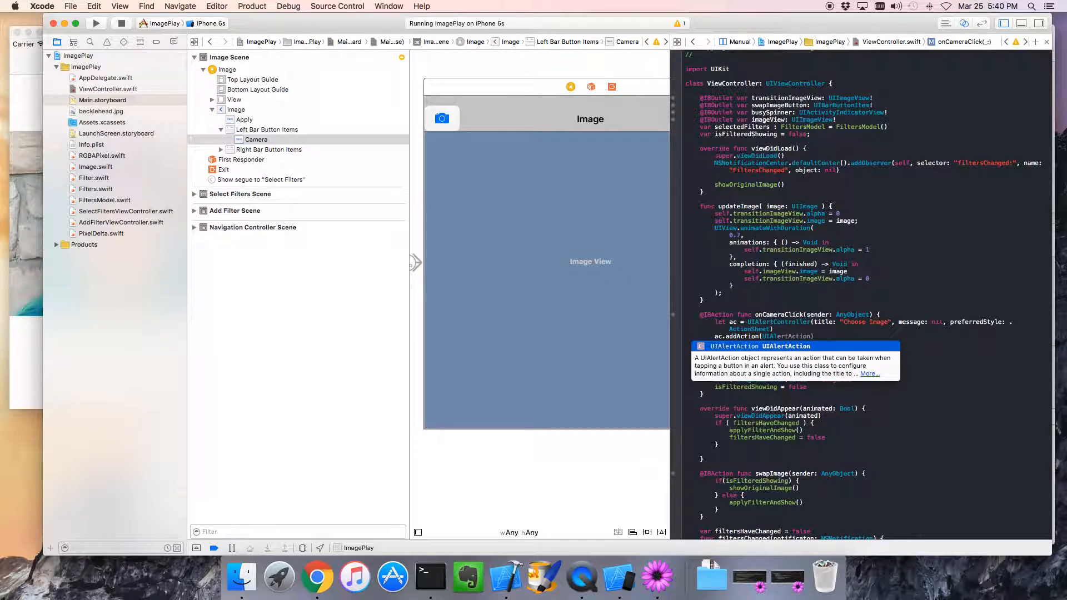
pyautogui.write('(')
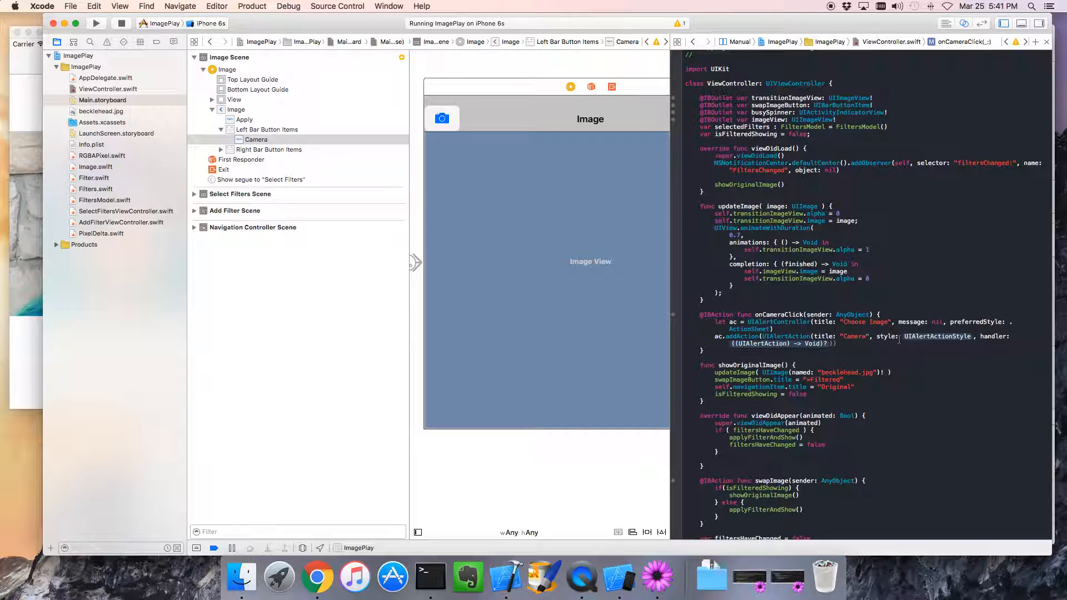
pyautogui.doubleClick(937, 337)
pyautogui.write('self.showPicker')
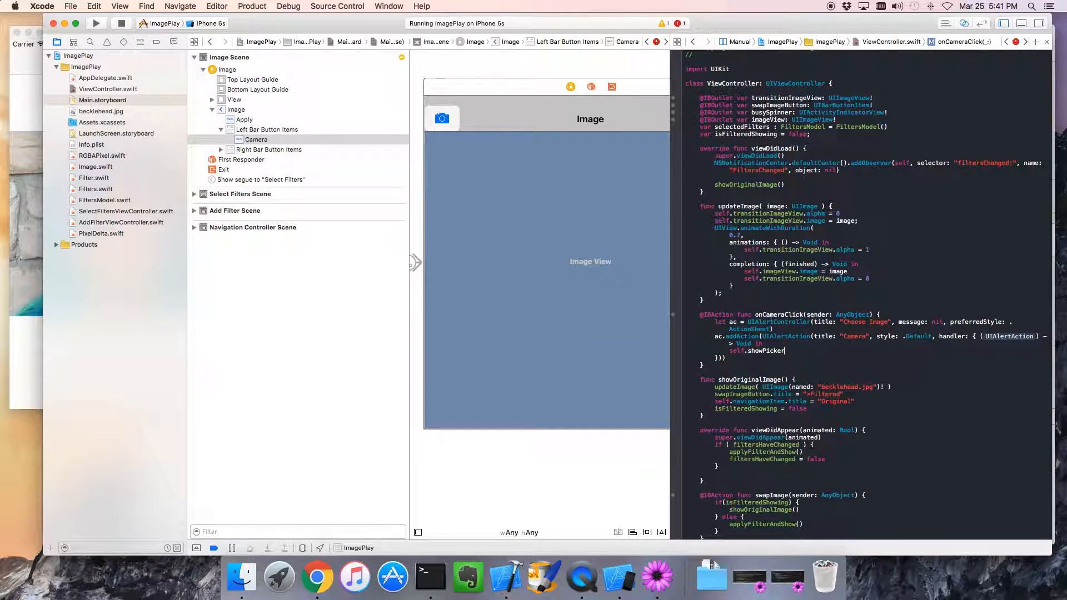
pyautogui.write('()')
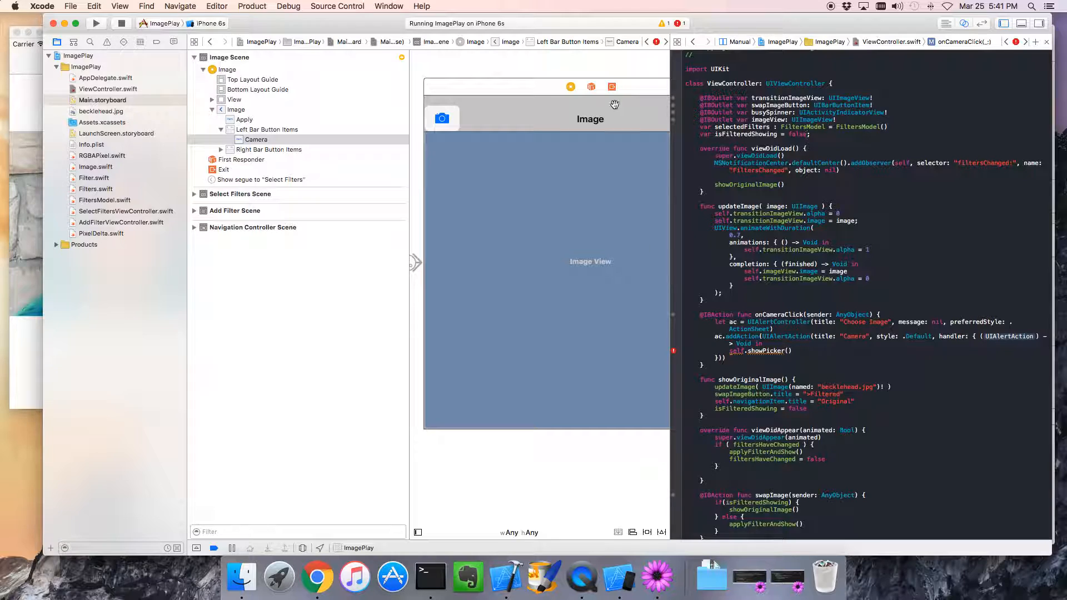
pyautogui.moveTo(126, 100)
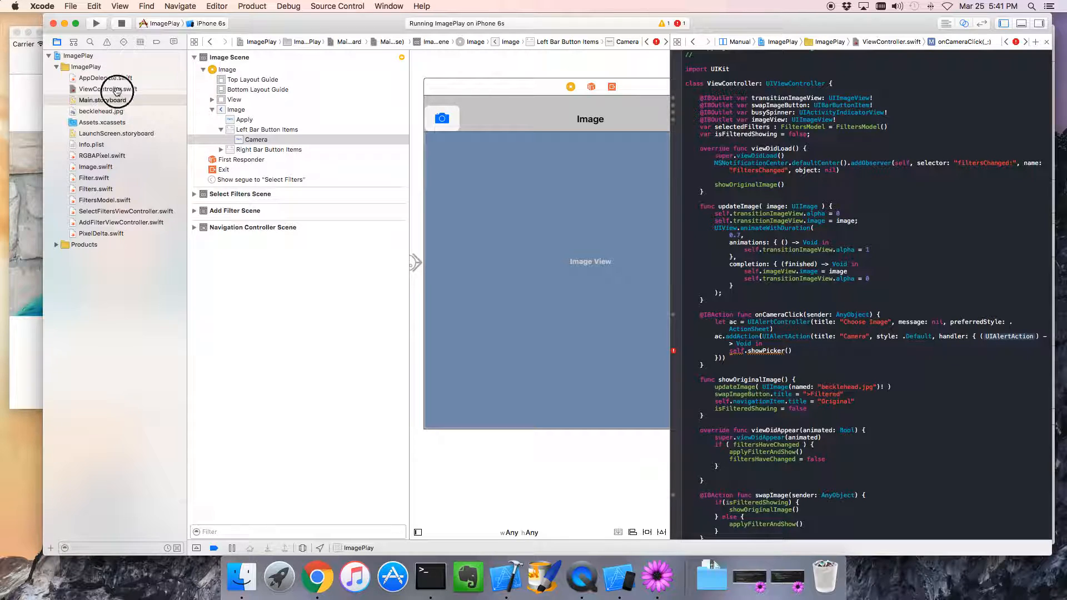
pyautogui.click(108, 88)
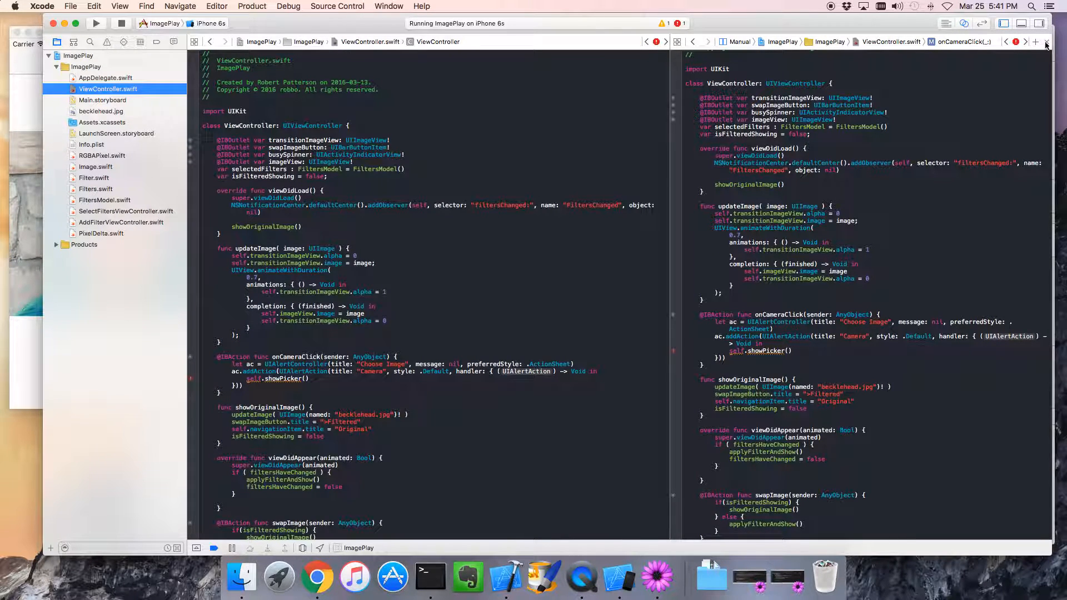
pyautogui.click(1046, 42)
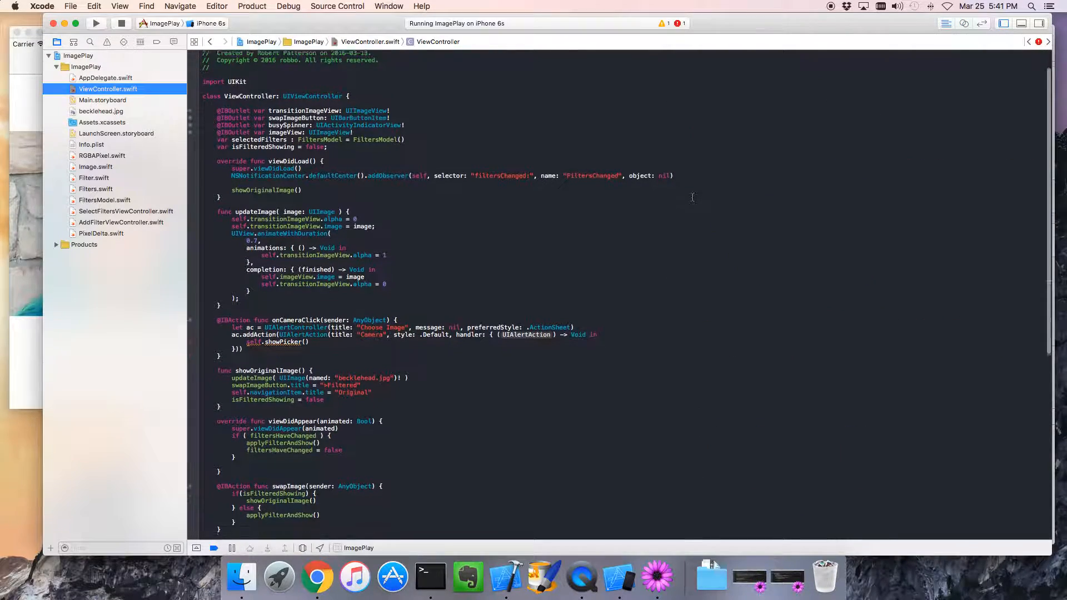
# Step: Write a showPicker() function that creates a picker constant
pyautogui.scroll(-3)
pyautogui.write('func showPicker')
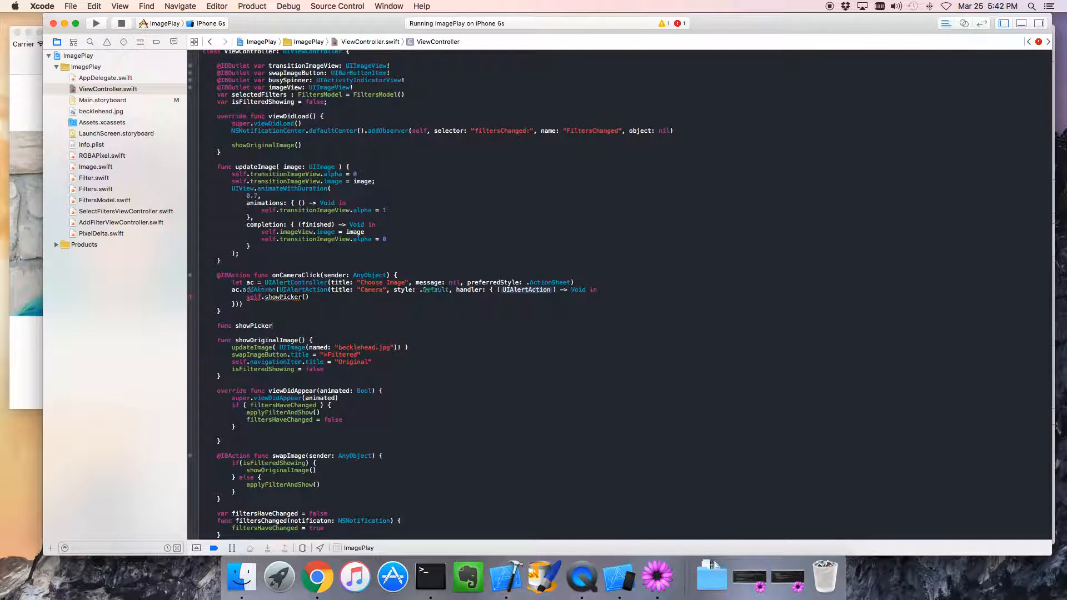
pyautogui.write('() {}')
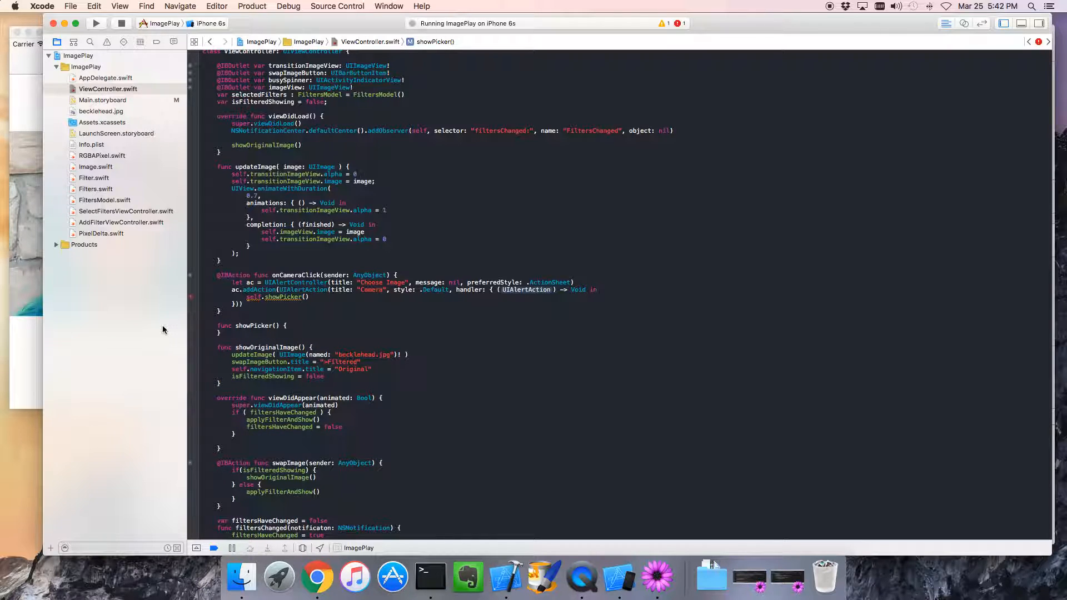
pyautogui.click(219, 334)
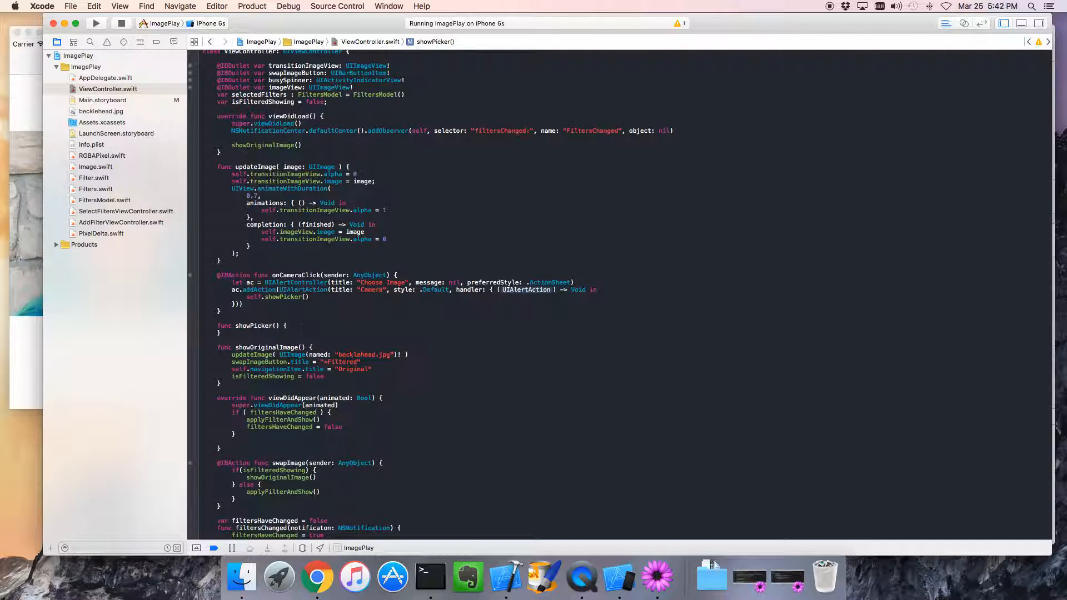
pyautogui.write('let')
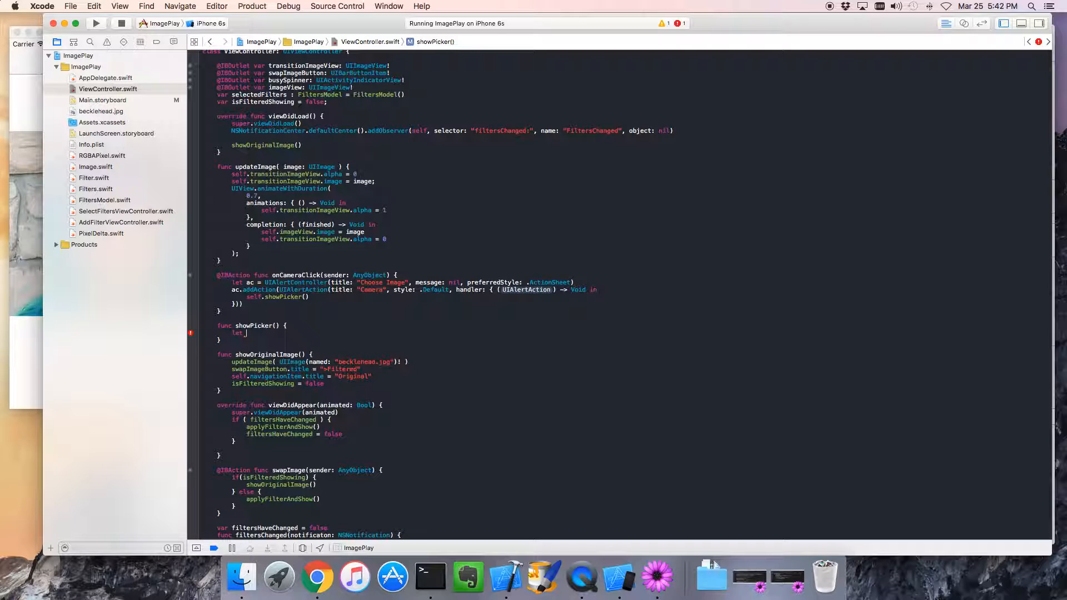
pyautogui.write('picker')
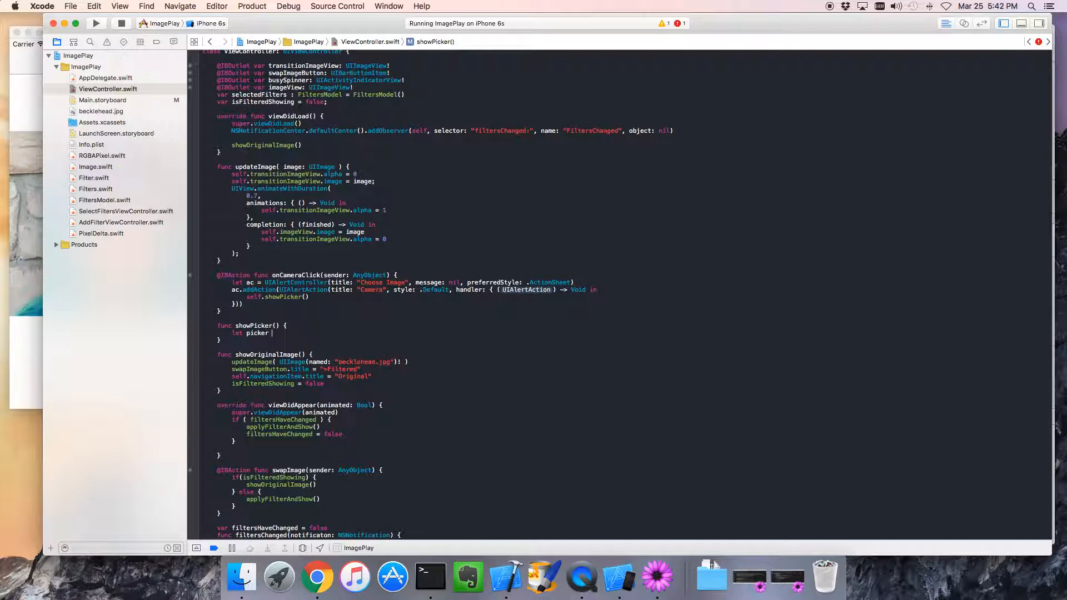
pyautogui.write('UIAlertAction')
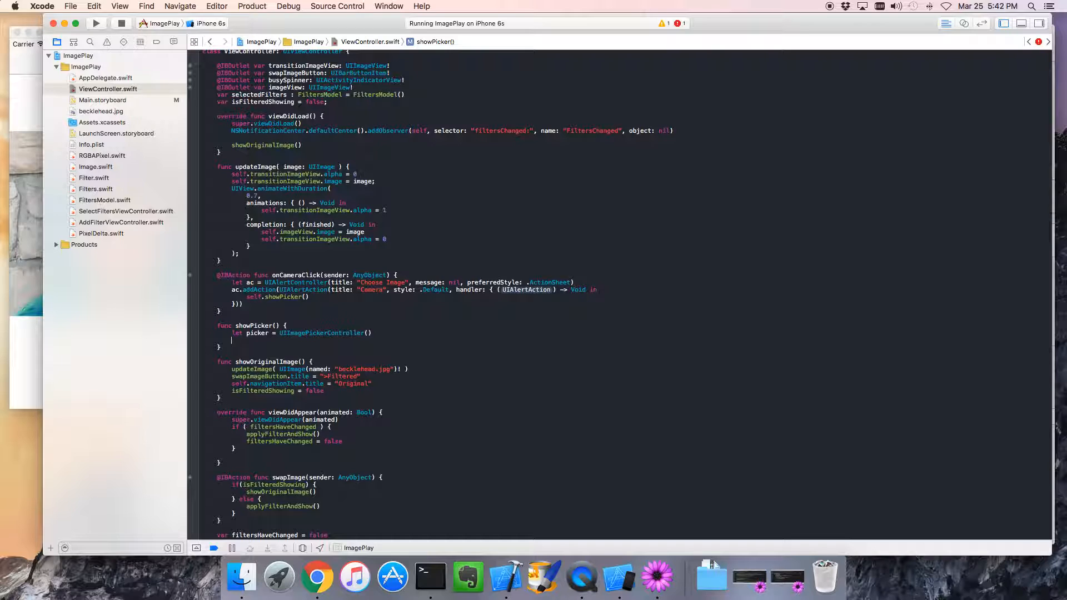
# Step: Add picker.delegate = self inside showPicker and check its error
pyautogui.click(231, 340)
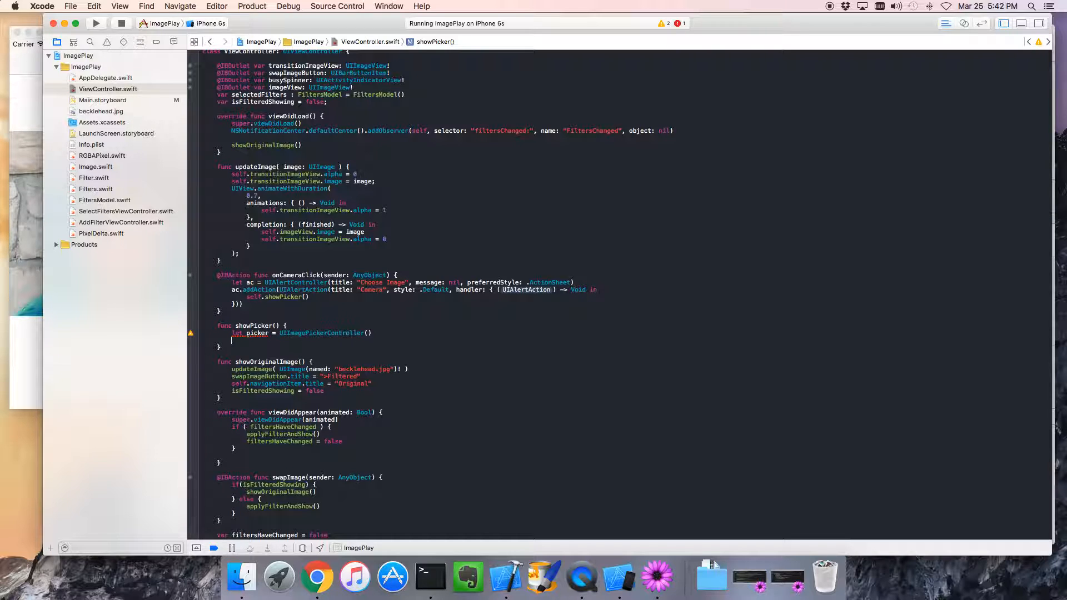
pyautogui.write('picker.navigationItem')
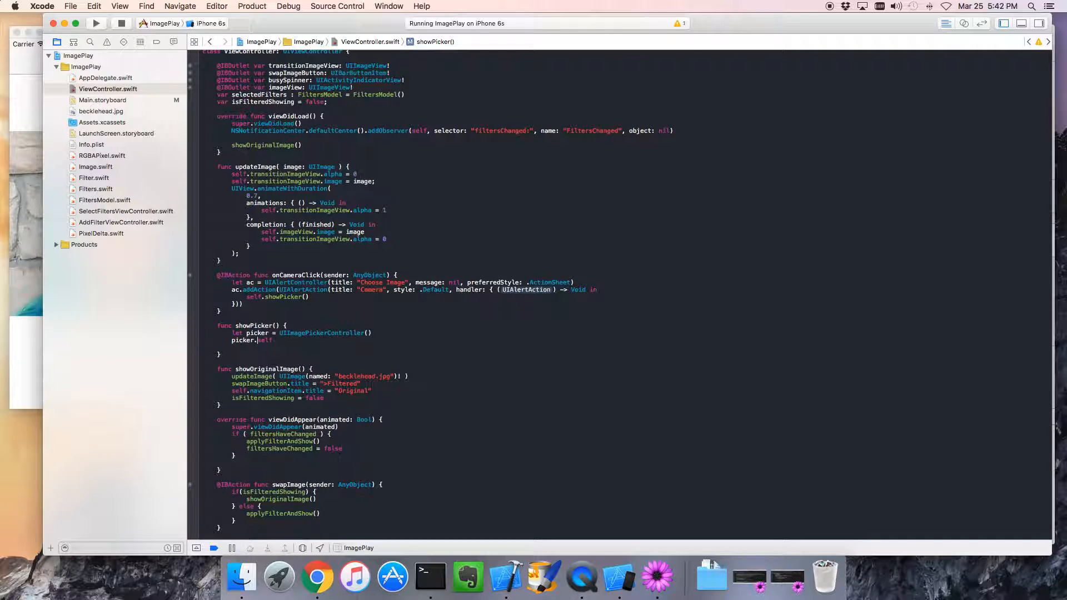
pyautogui.write('delsel')
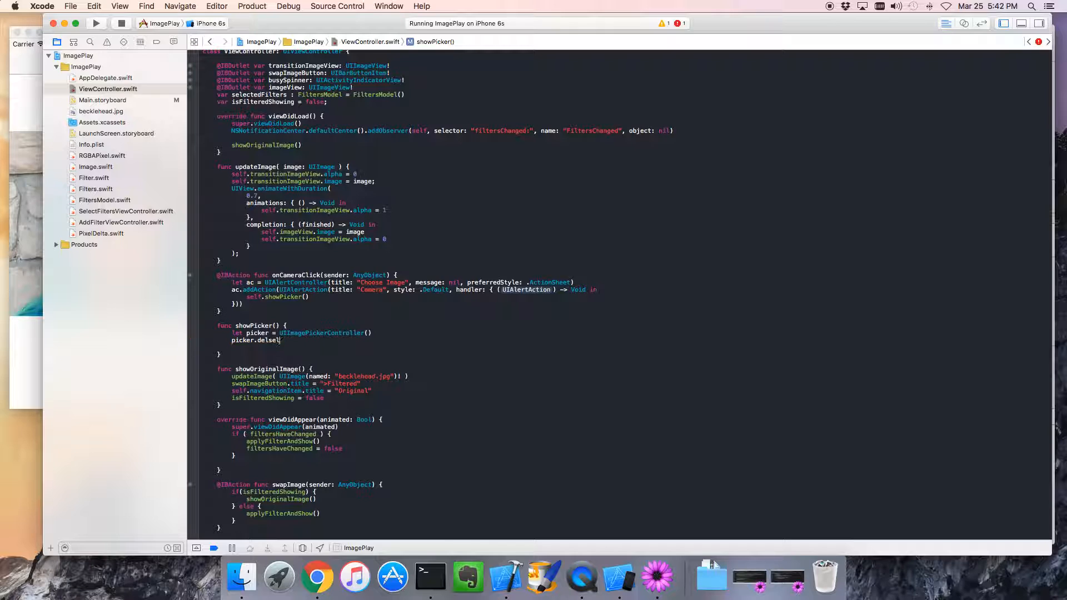
pyautogui.write('delegate =')
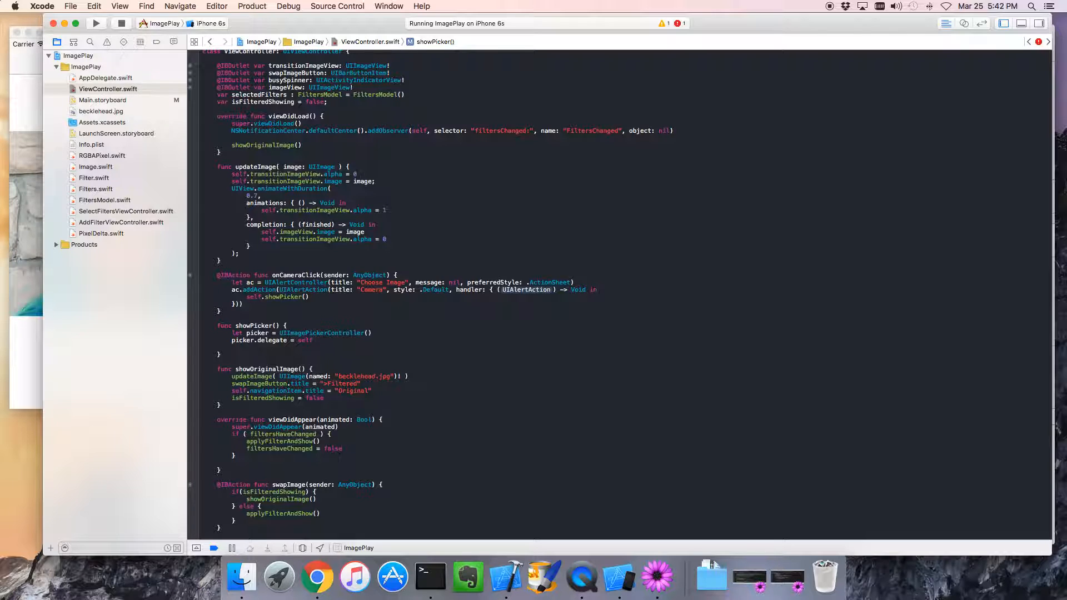
pyautogui.write('self')
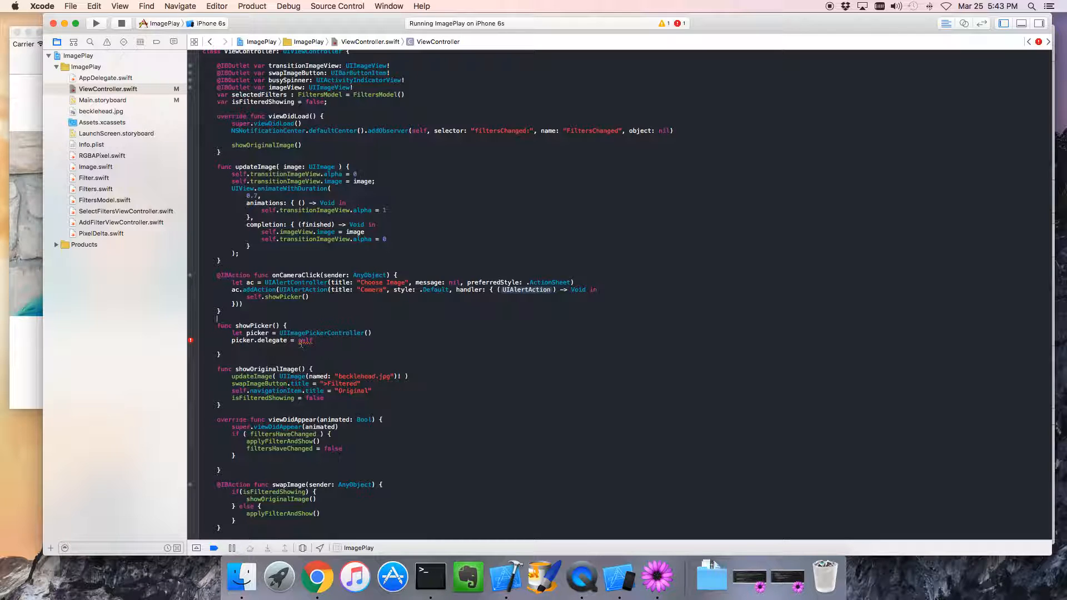
pyautogui.click(339, 345)
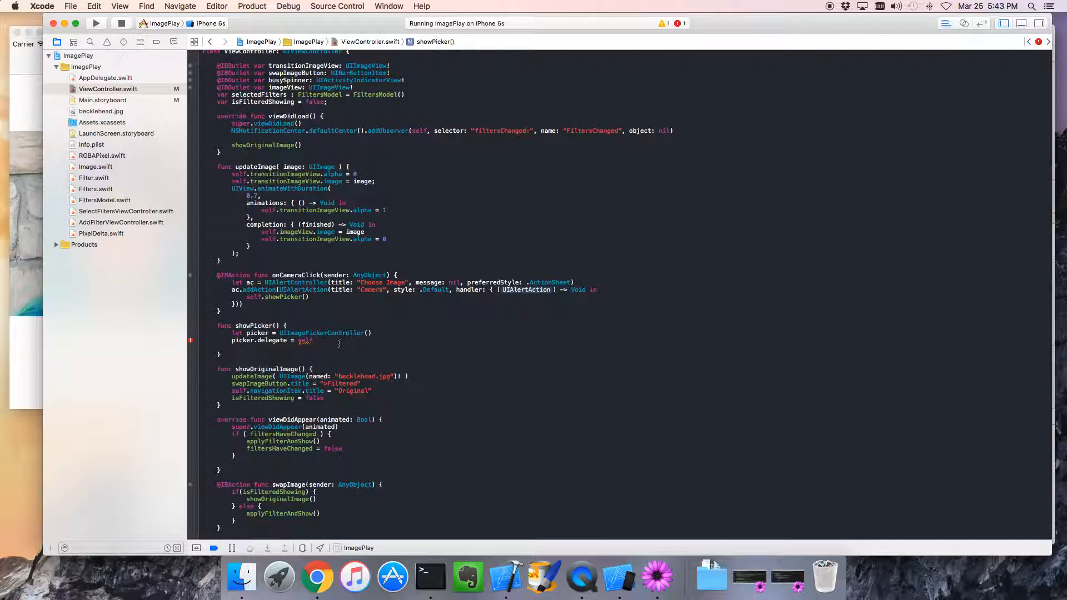
pyautogui.click(313, 340)
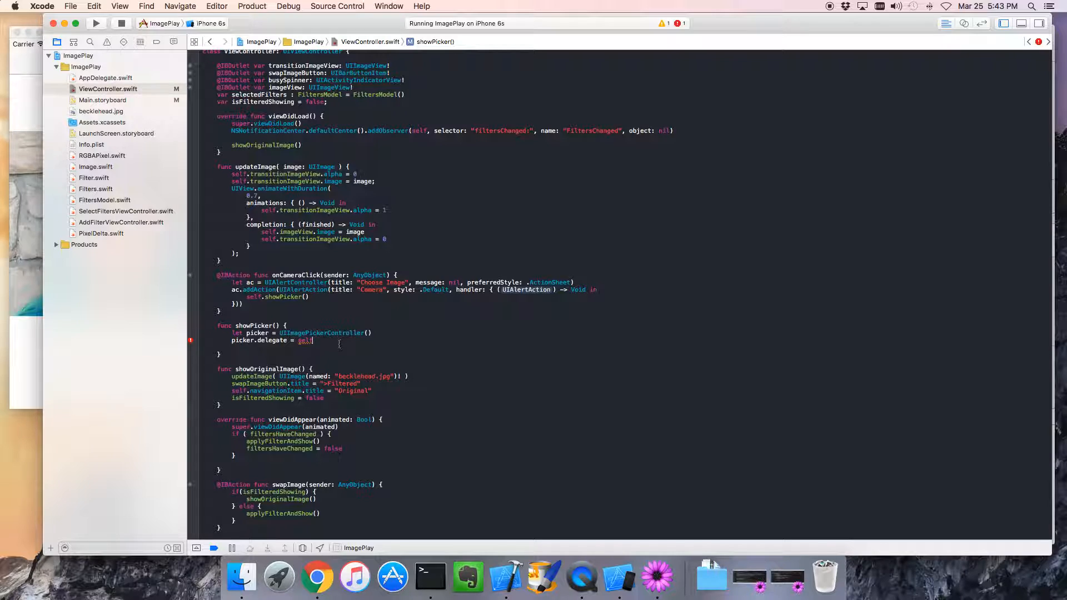
# Step: Add self.presentViewController(picker, animated: true, completion: nil) to showPicker
pyautogui.press('return')
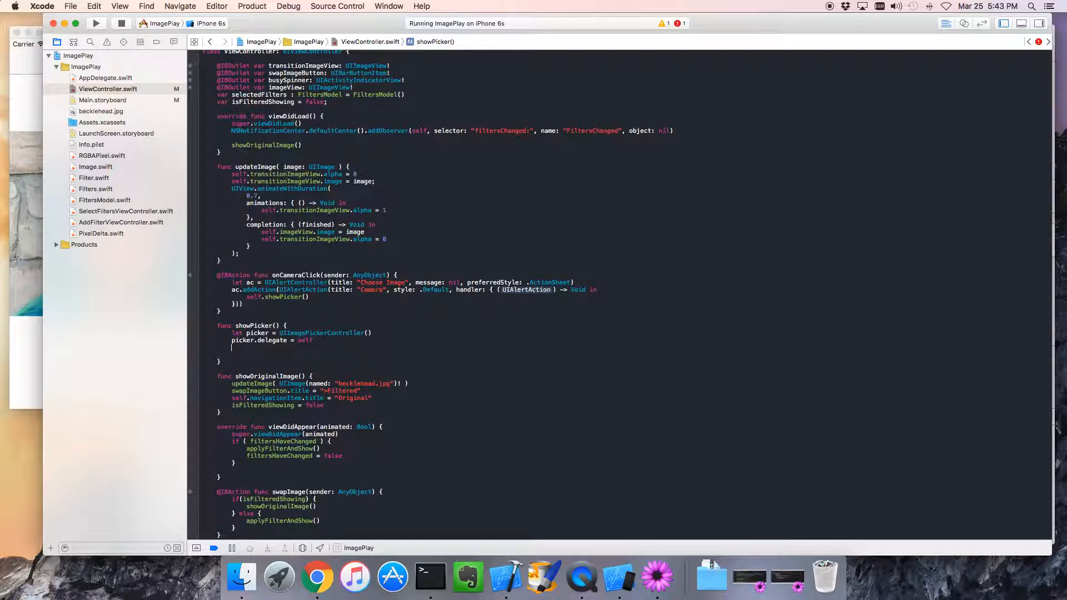
pyautogui.write('sel')
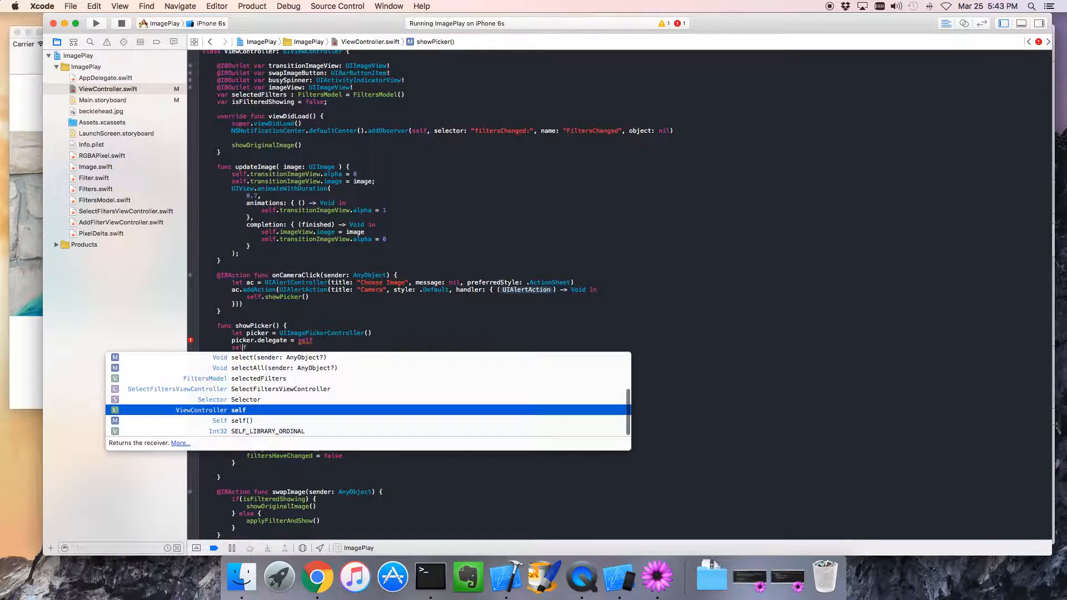
pyautogui.write('.self(')
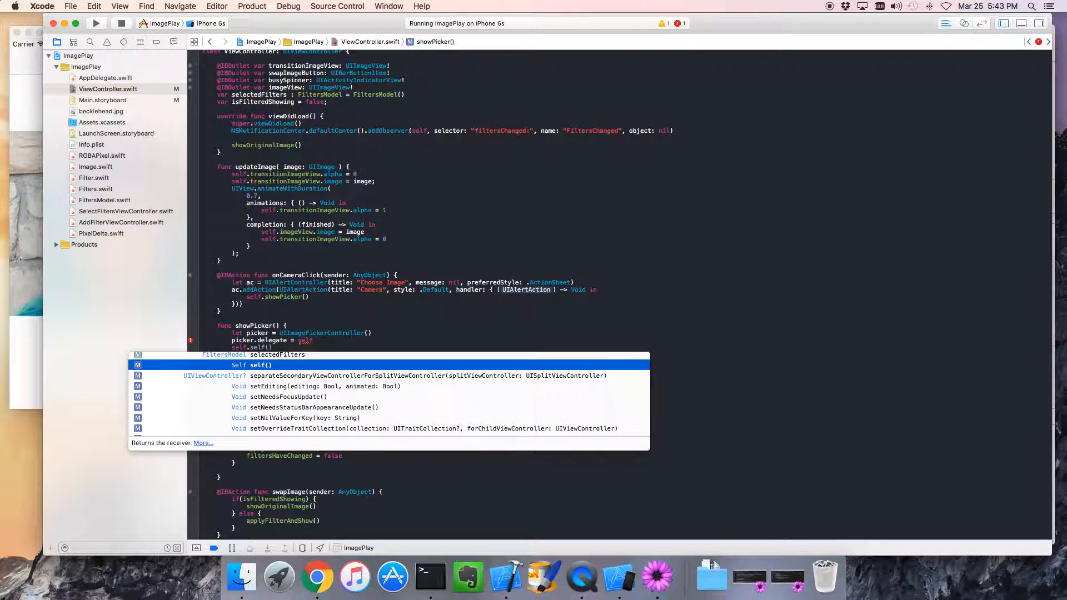
pyautogui.write('prse')
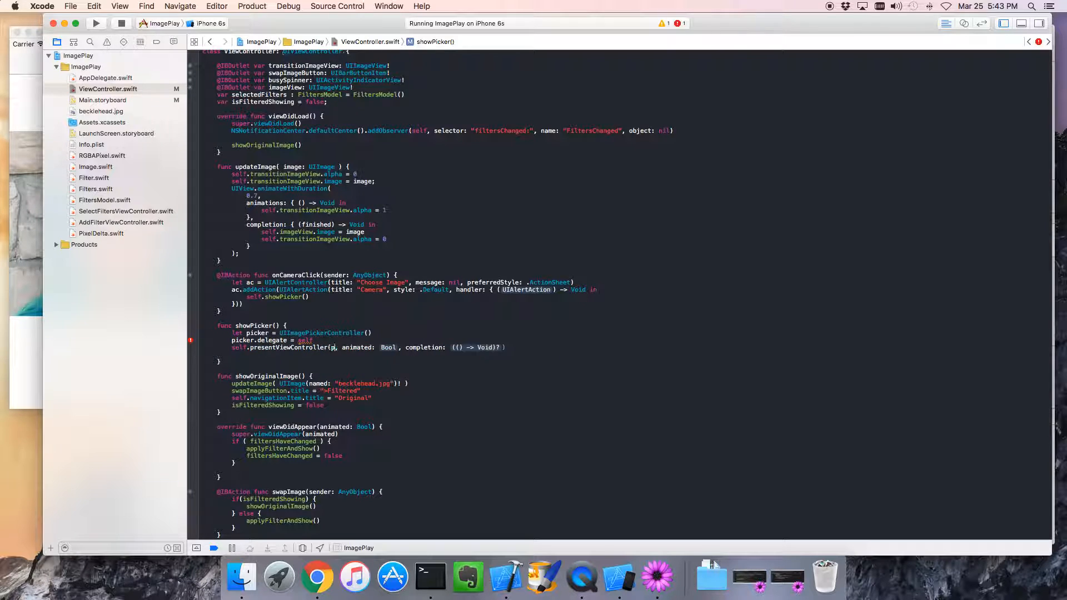
pyautogui.write('PixelDelta')
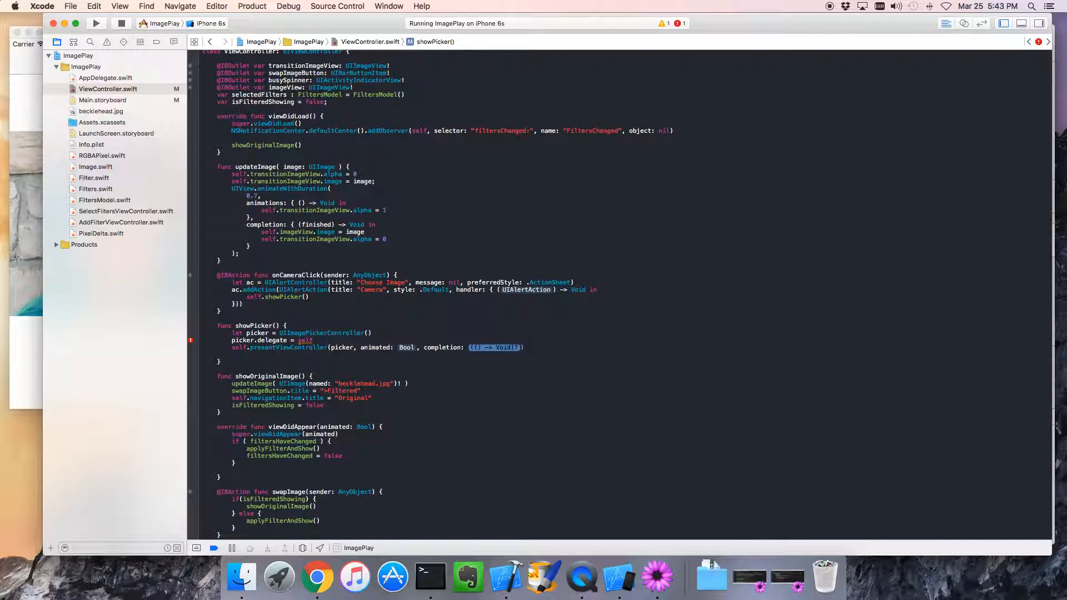
pyautogui.write('true')
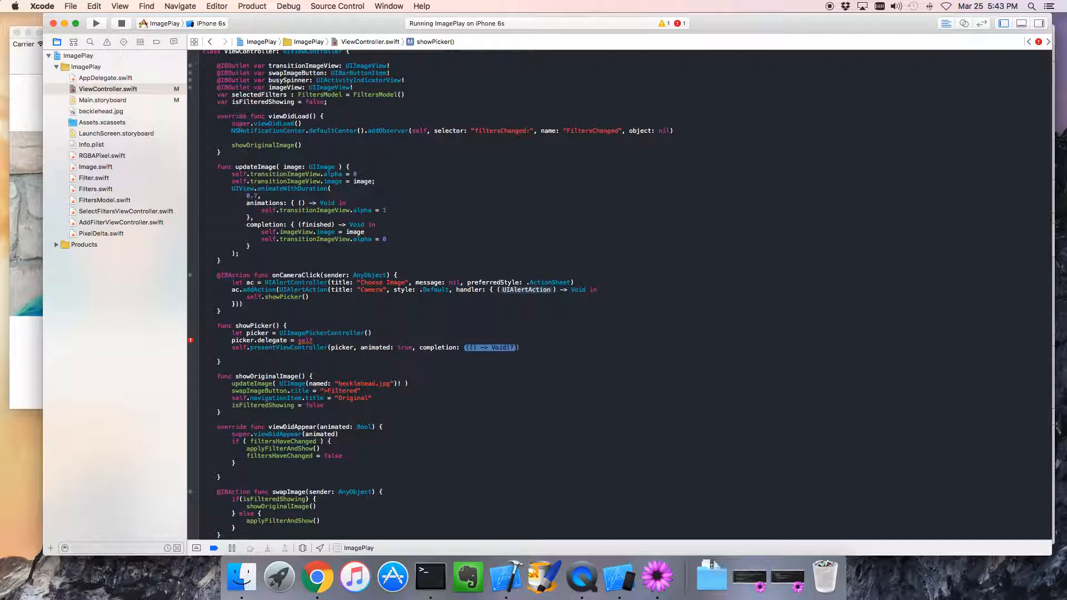
pyautogui.write('nil')
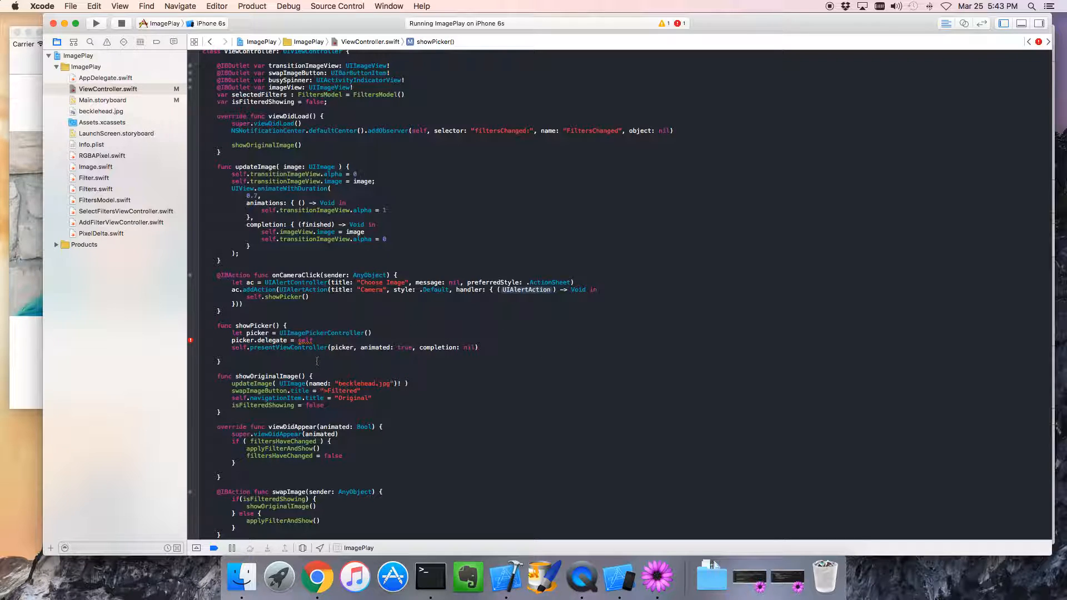
pyautogui.moveTo(196, 345)
pyautogui.write(', UIPickerController')
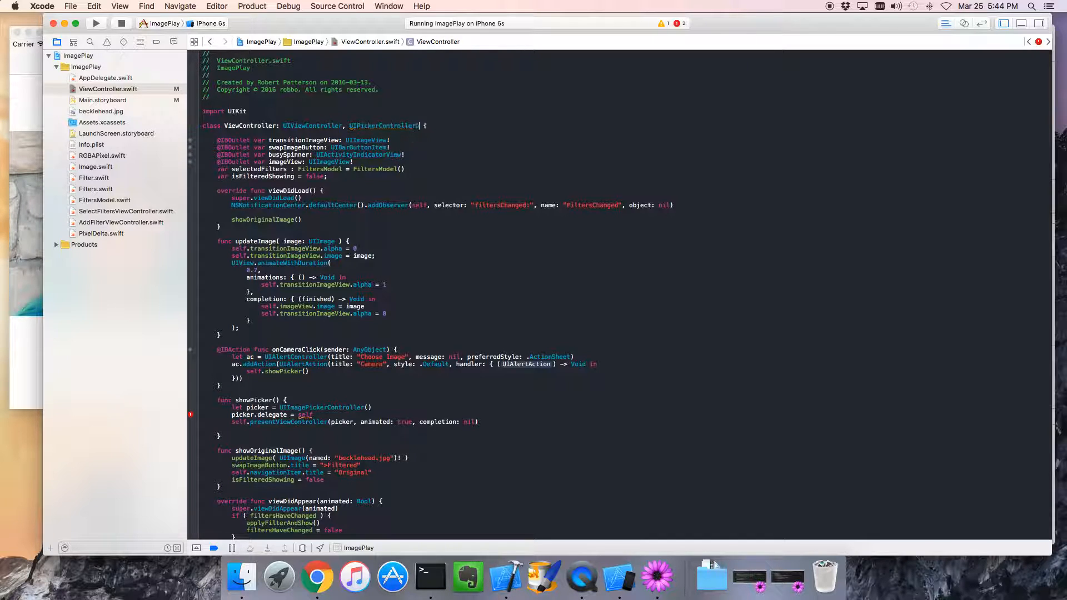
# Step: Append UIImagePickerControllerDelegate and UINavigationControllerDelegate to the ViewController class declaration
pyautogui.write('D')
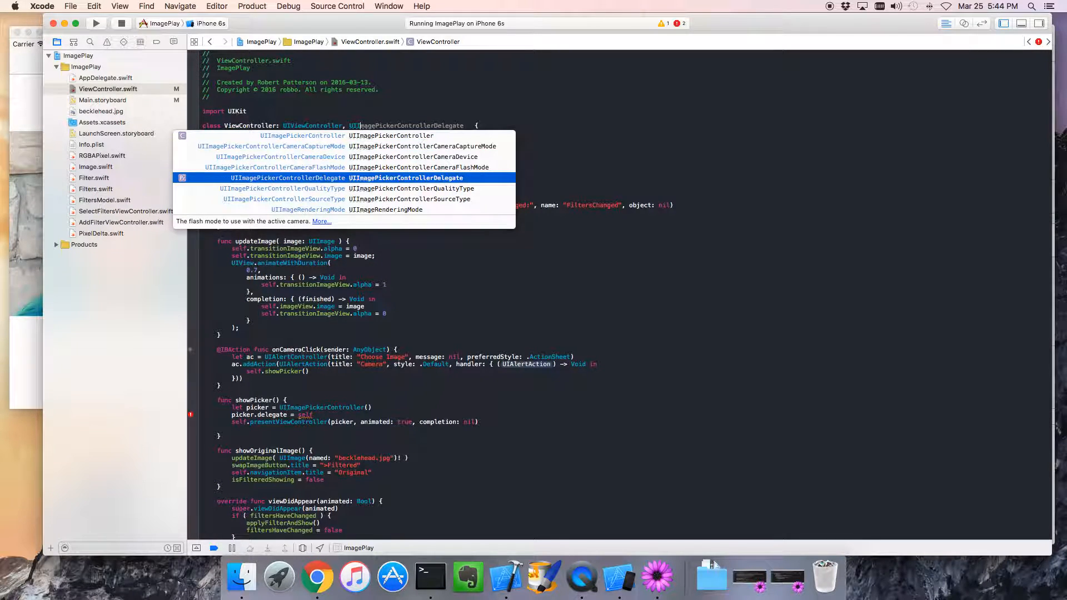
pyautogui.press('Return')
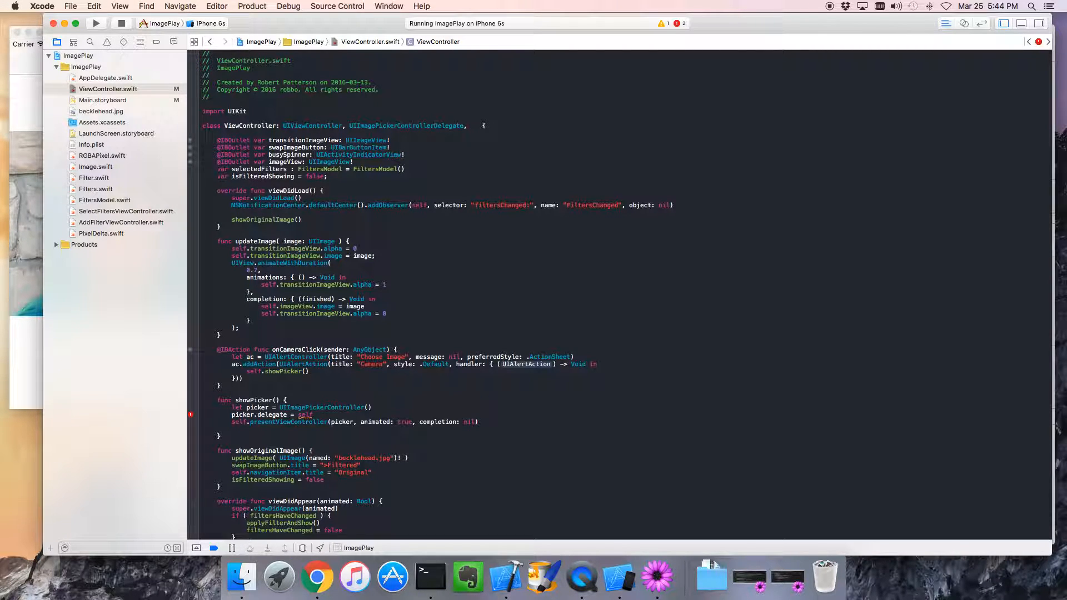
pyautogui.write('UINavigationControllerDelegate')
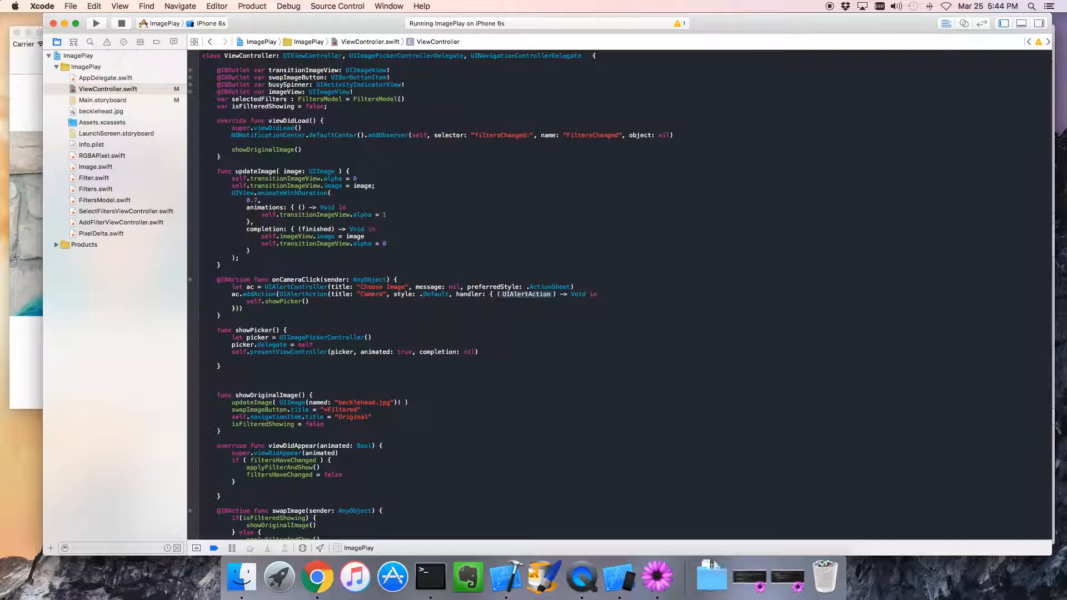
# Step: Insert the imagePickerController didFinishPickingImage method calling dismissViewControllerAnimated(true, completion: nil)
pyautogui.write('func ima')
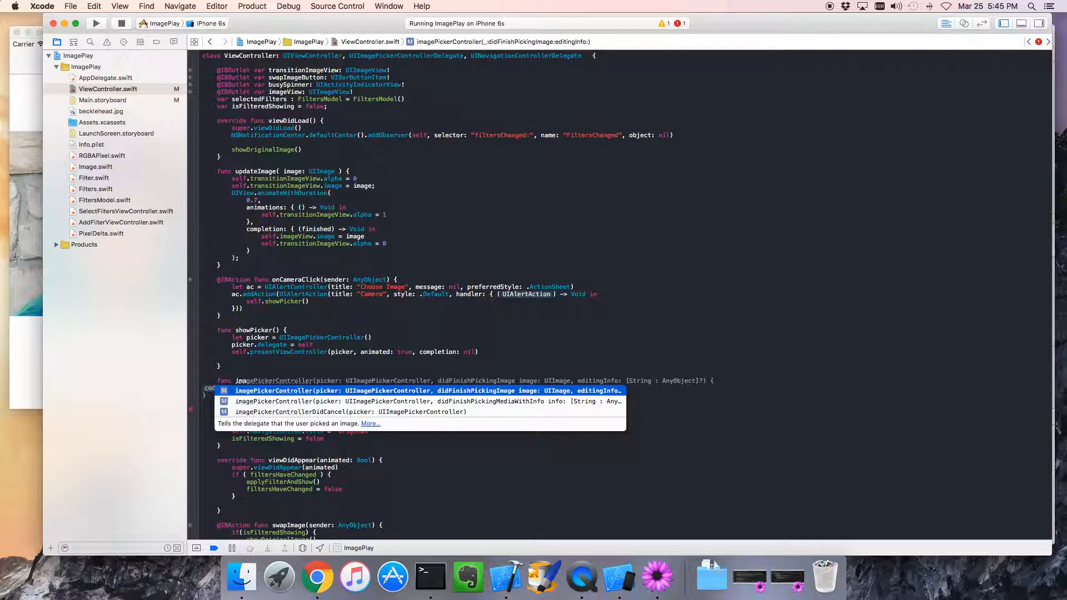
pyautogui.press('return')
pyautogui.write('dismissViewControllerAnimated(, completion: (() -> Void)?')
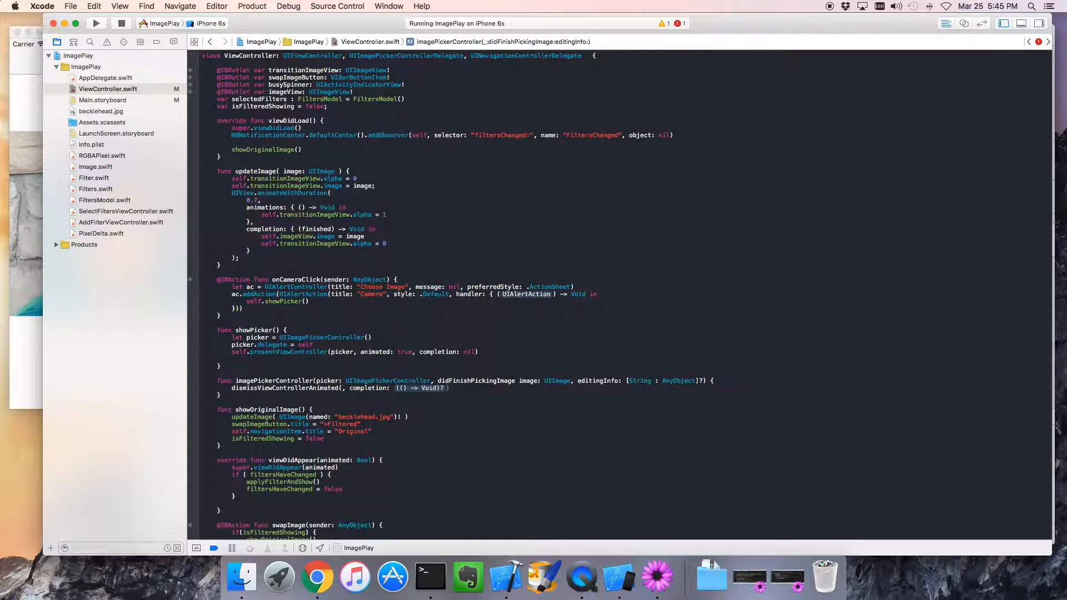
pyautogui.write('true')
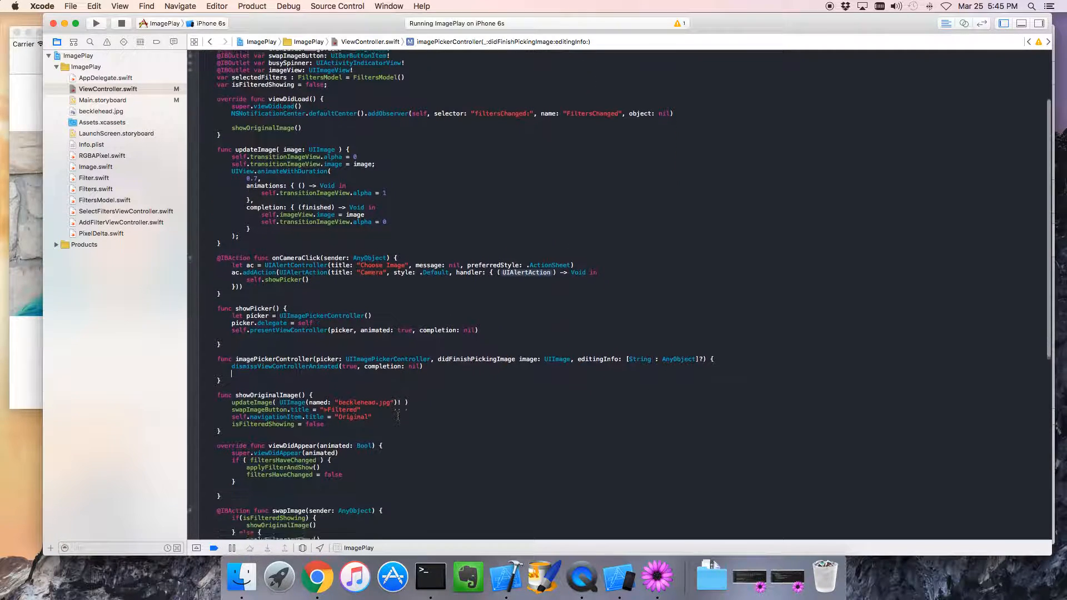
# Step: Move UIImage(named: "becklehead.jpg") from showOriginalImage into a new originalImage property
pyautogui.scroll(-3)
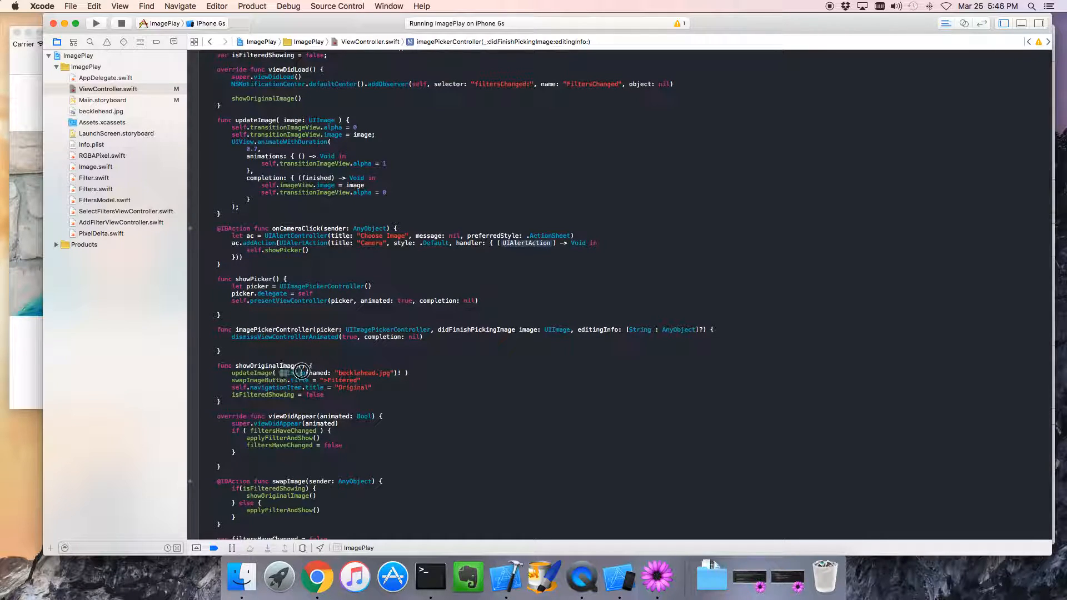
pyautogui.doubleClick(285, 373)
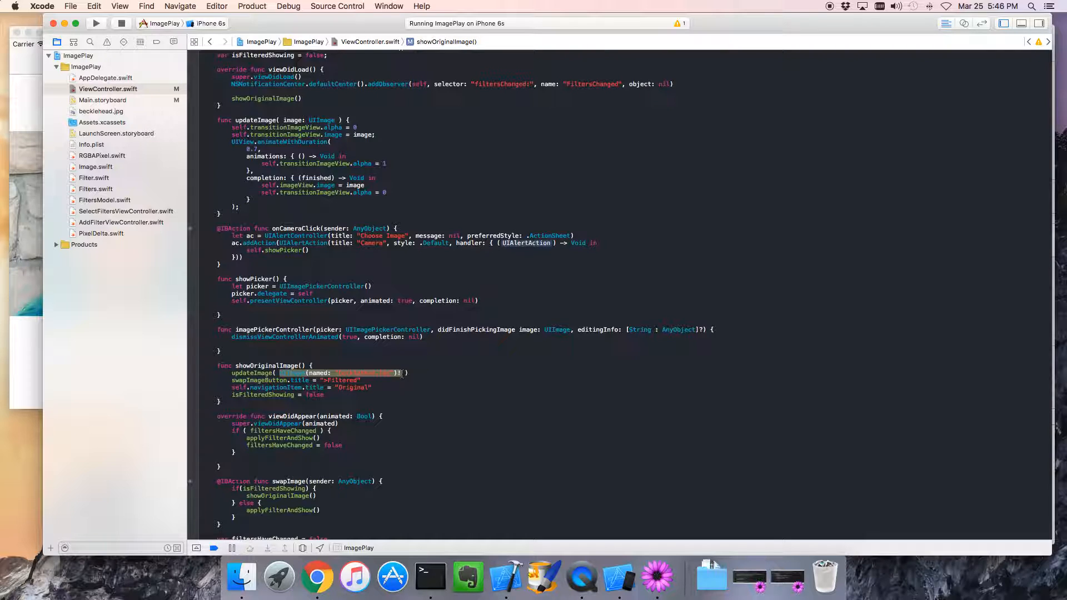
pyautogui.scroll(3)
pyautogui.write('var originalImage')
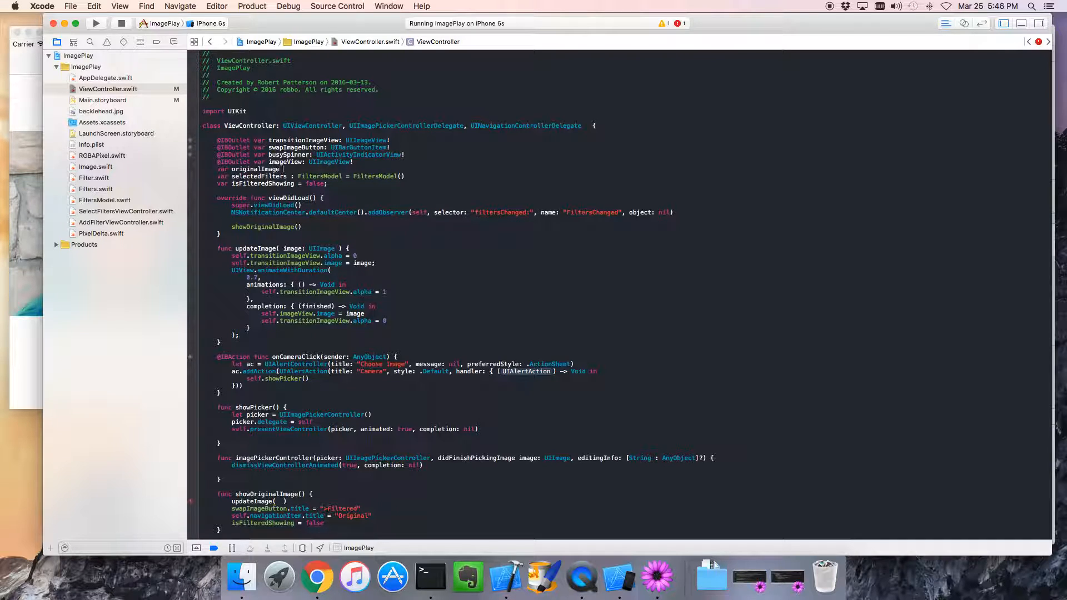
pyautogui.write('= UIImage(named: "becklehead.jpg")!')
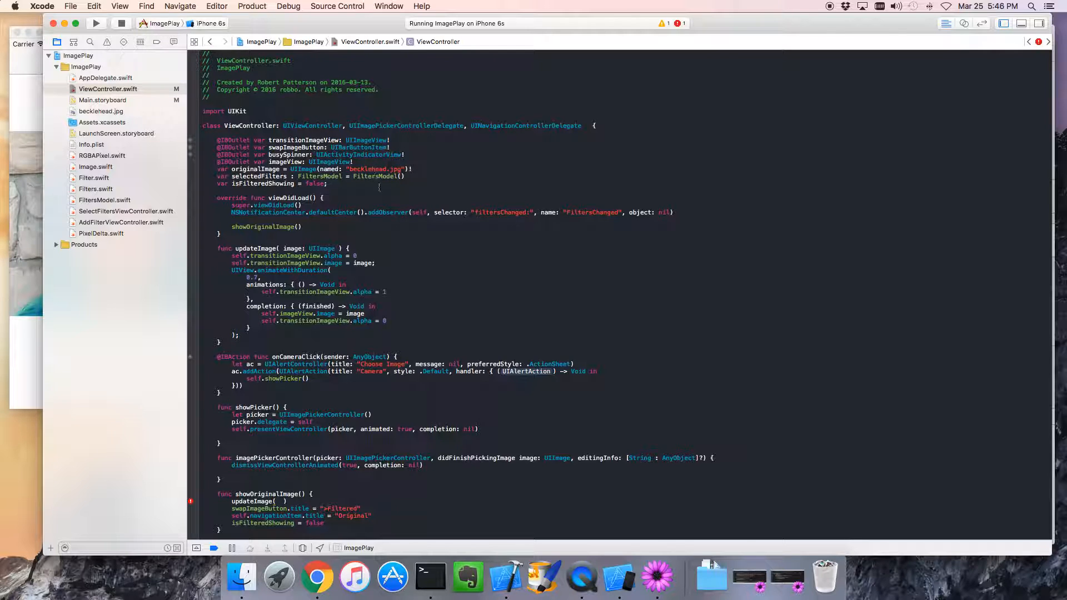
# Step: Pass originalImage to updateImage and select the hardcoded image in applyFilterAndShow
pyautogui.scroll(-3)
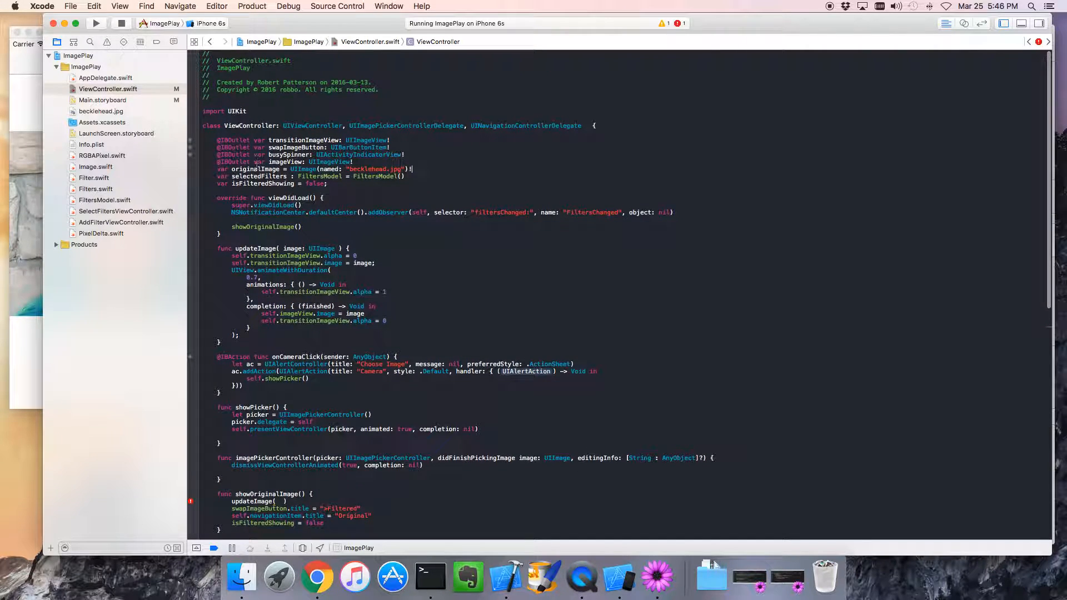
pyautogui.scroll(-3)
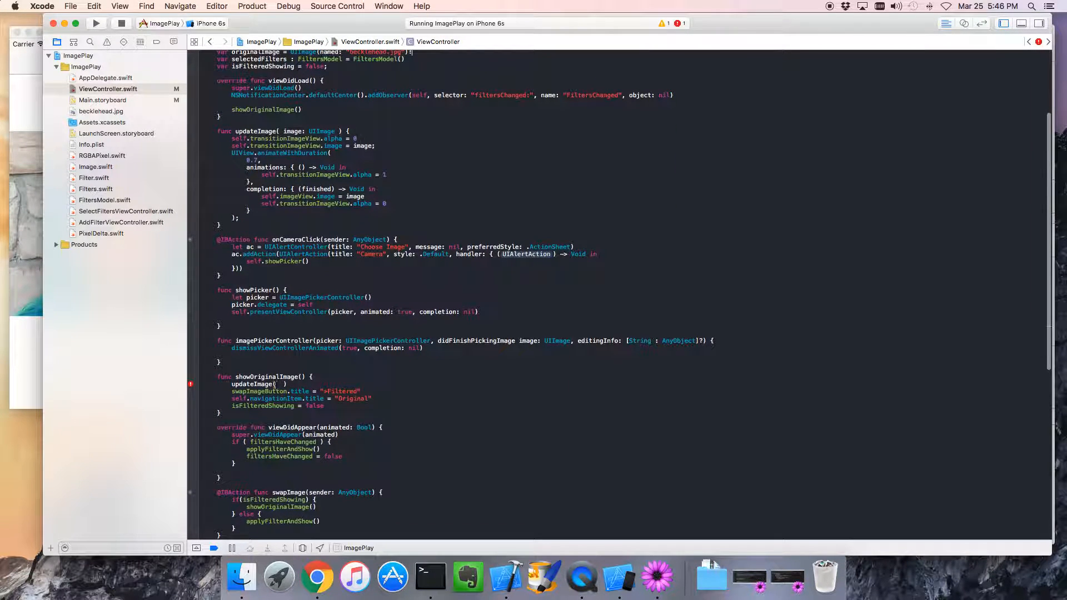
pyautogui.write('org')
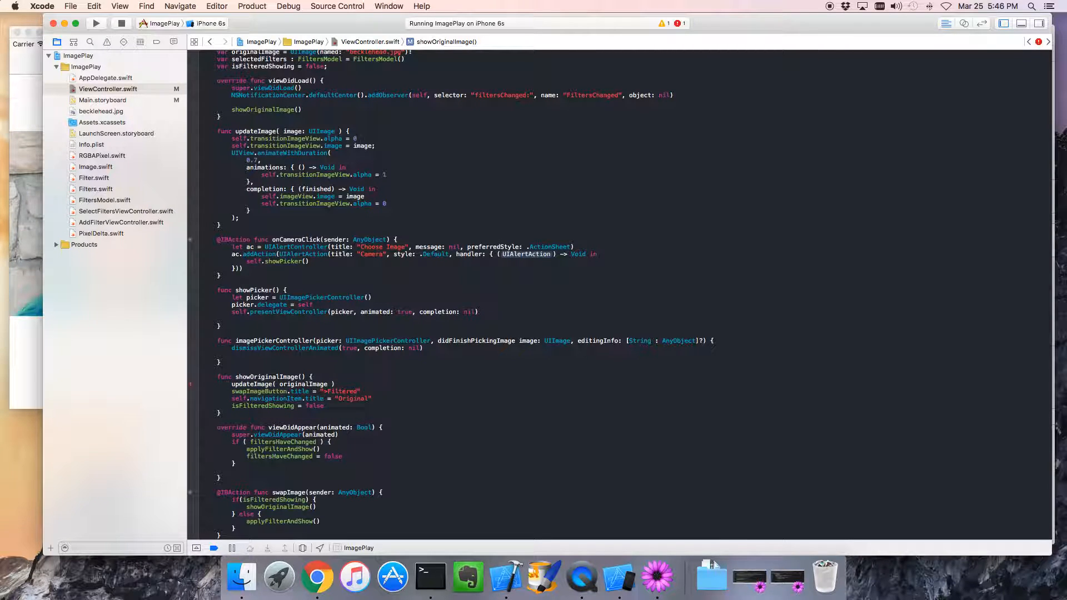
pyautogui.scroll(-3)
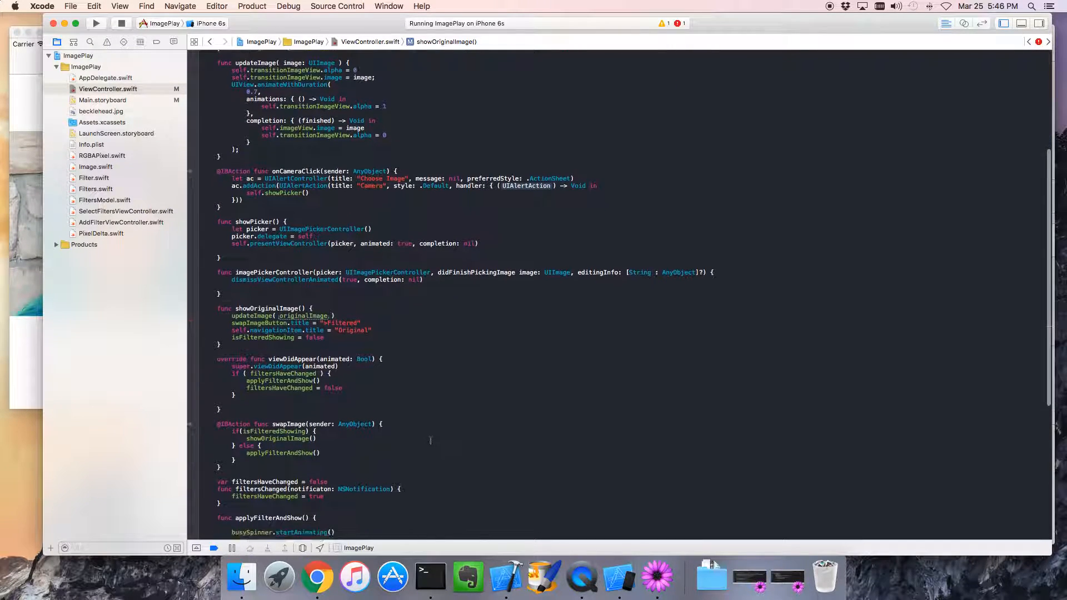
pyautogui.scroll(-3)
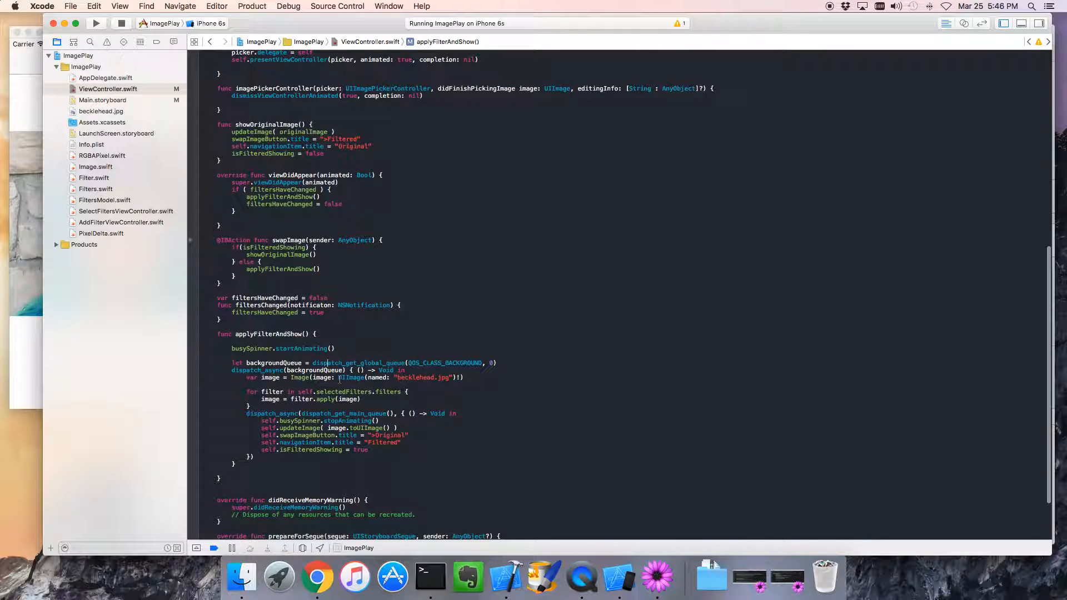
pyautogui.doubleClick(395, 377)
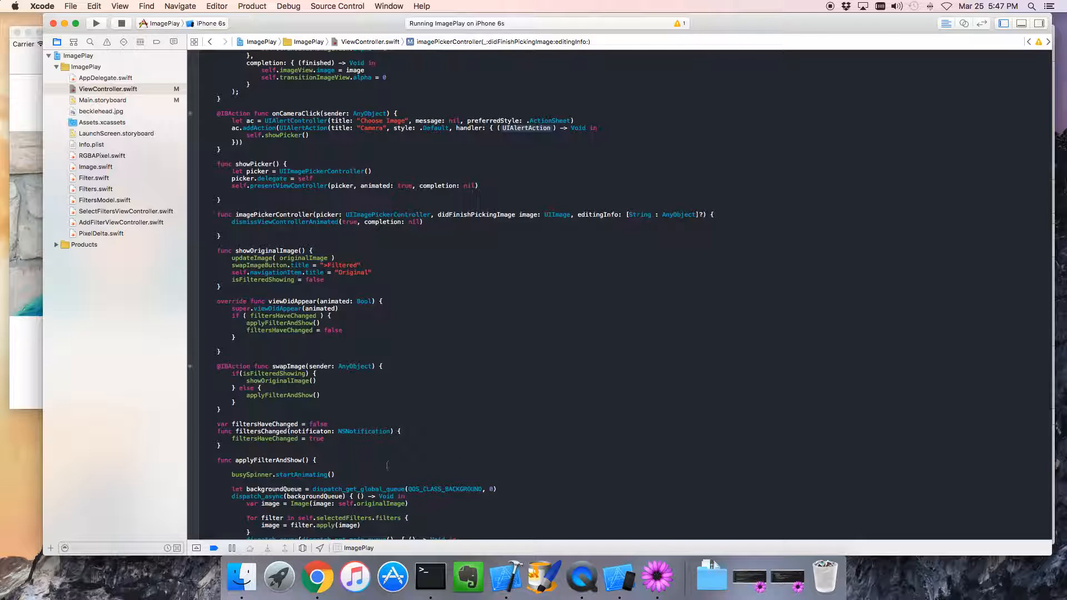
# Step: Type self.originalImage = image below the dismiss call in didFinishPickingImage
pyautogui.write('self.originalImage =')
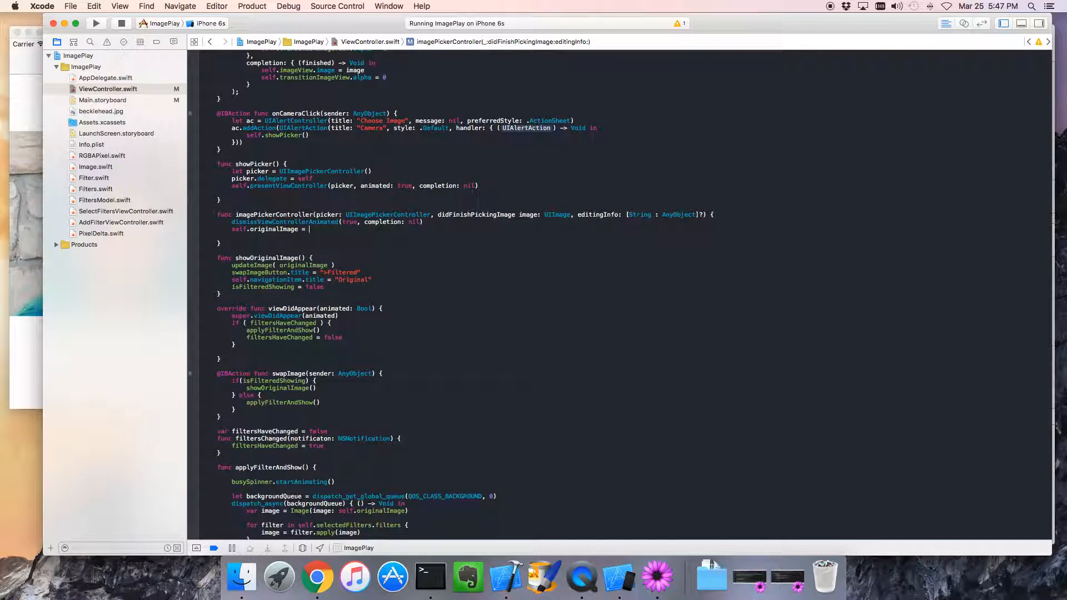
pyautogui.write('image')
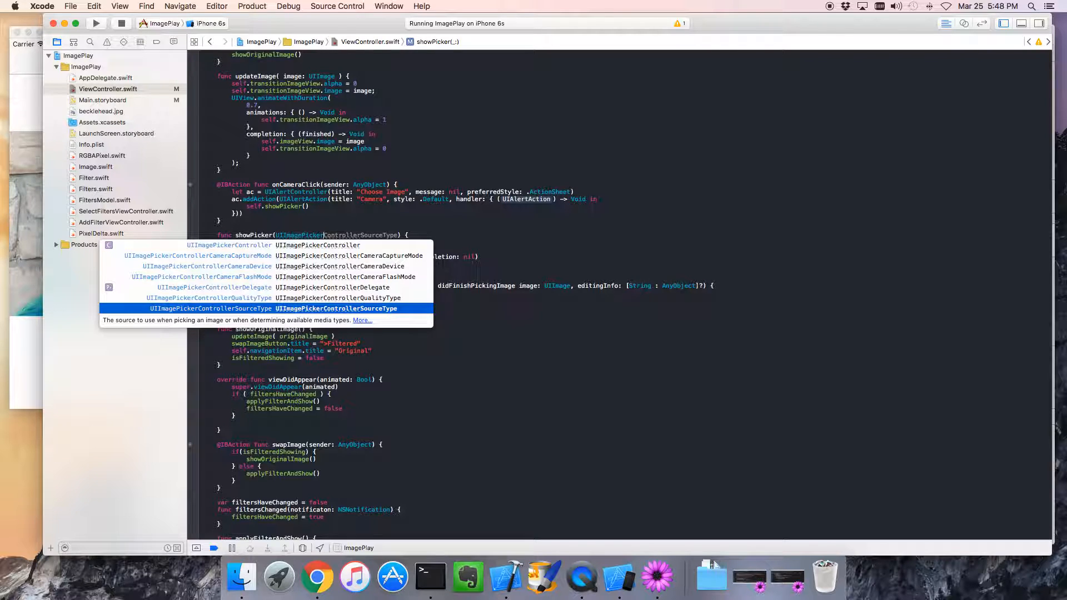
# Step: Give showPicker a UIImagePickerControllerSourceType parameter, set picker.sourceType, and call showPicker(.Camera)
pyautogui.press('return')
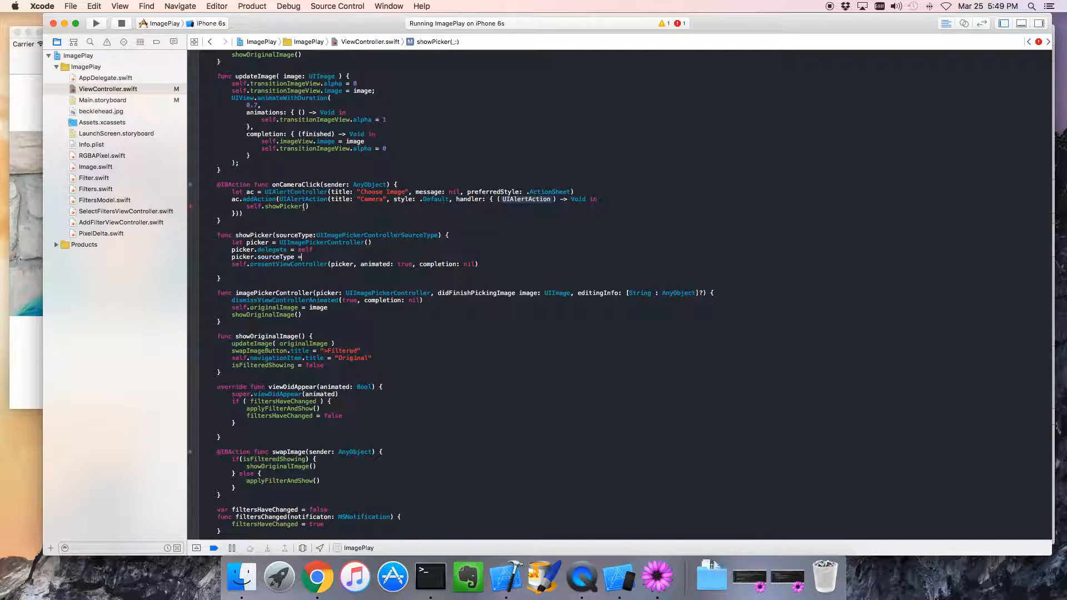
pyautogui.write('sour')
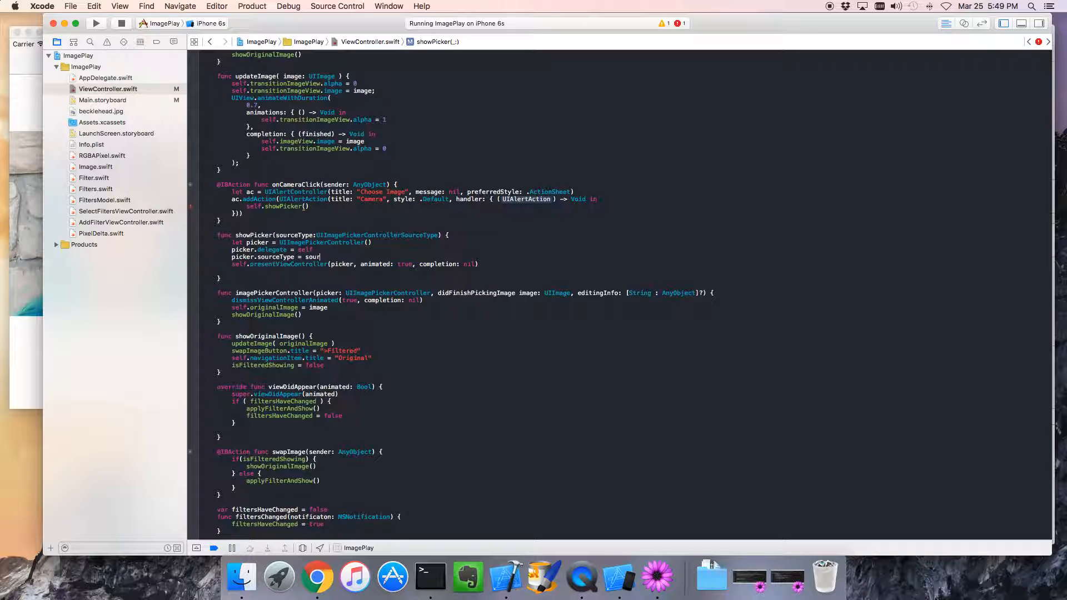
pyautogui.write('sourceType')
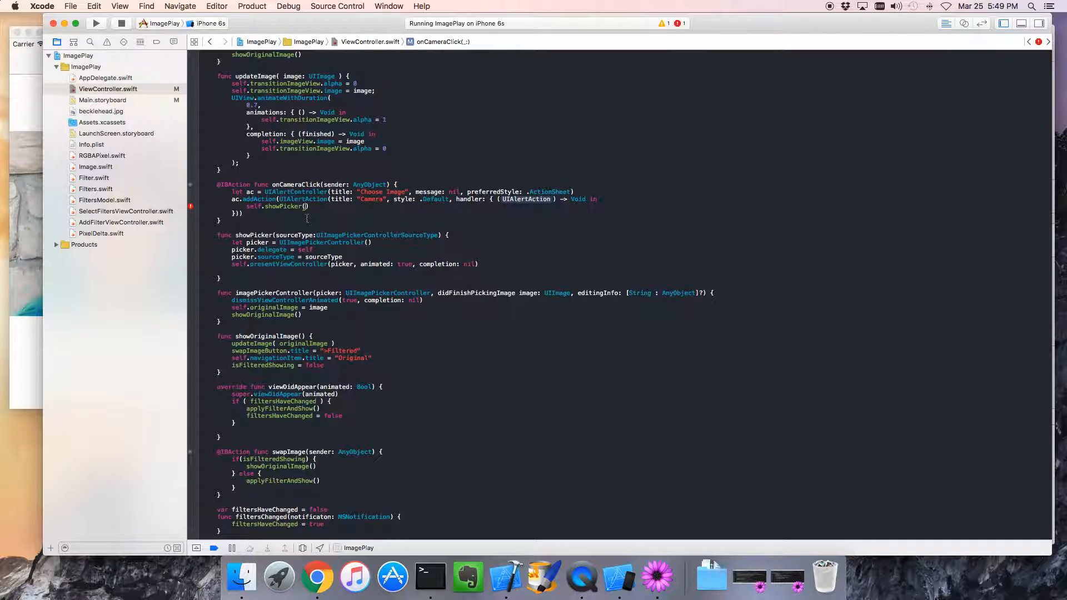
pyautogui.write('.Camera')
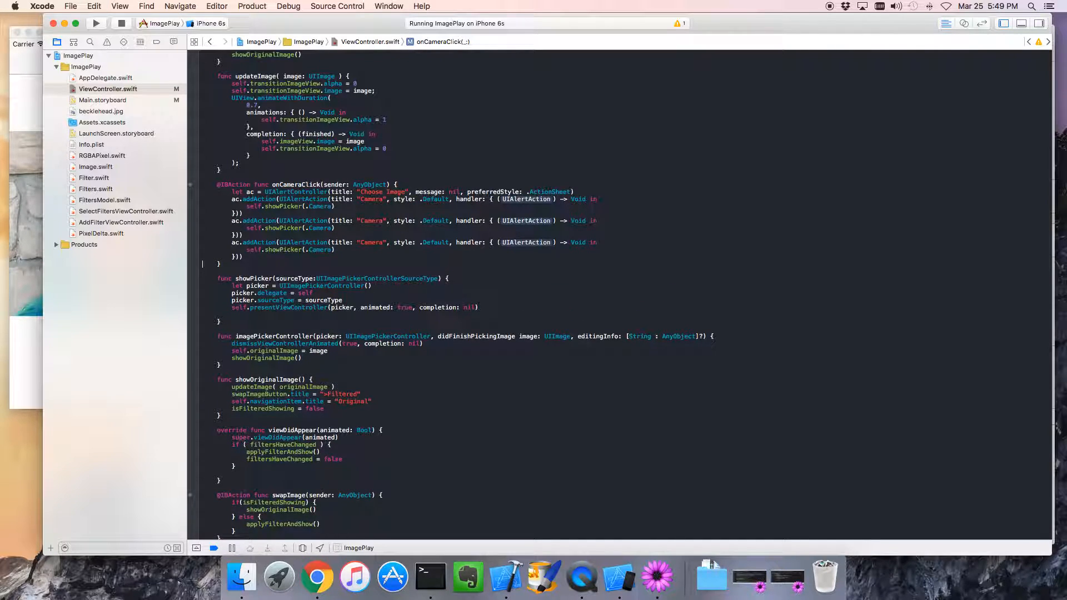
# Step: Change the second action's title to 'Album' using the .PhotoLibrary source type
pyautogui.scroll(-3)
pyautogui.write('A')
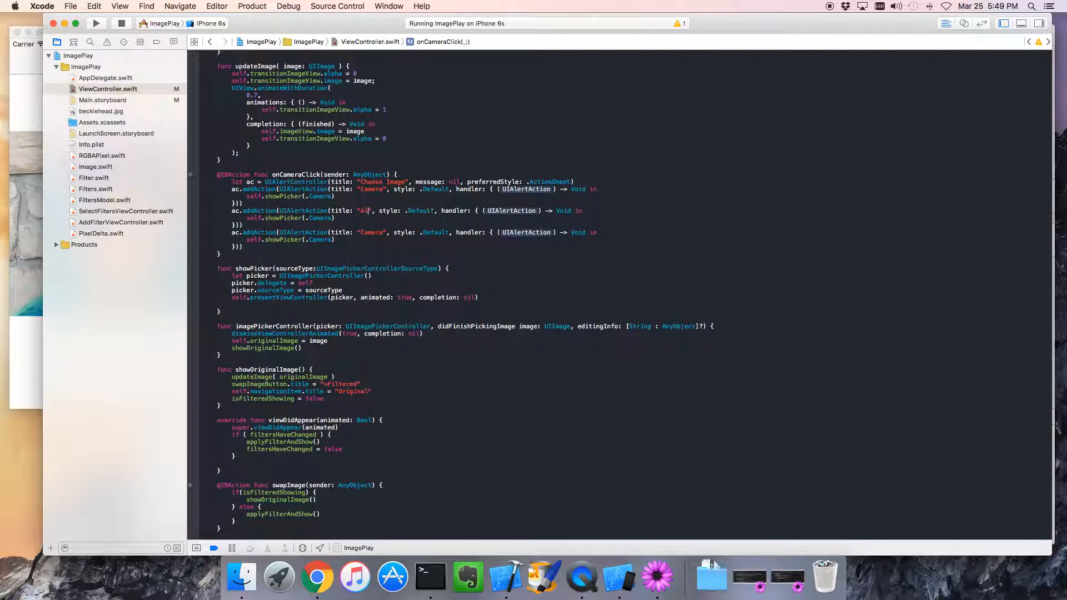
pyautogui.write('lbum')
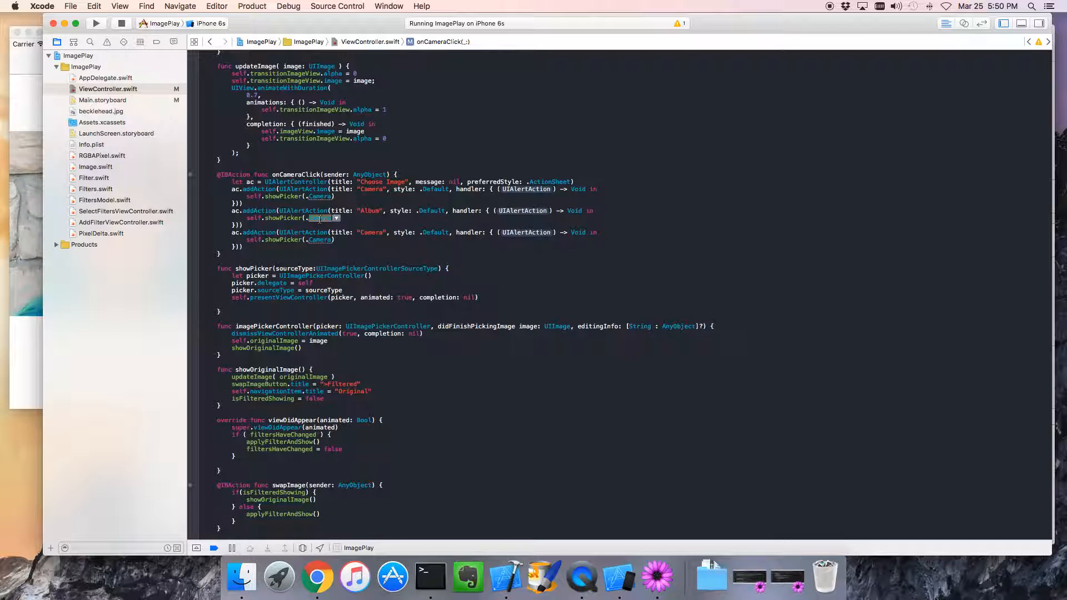
pyautogui.press('Delete')
pyautogui.write('PhotoLibrary')
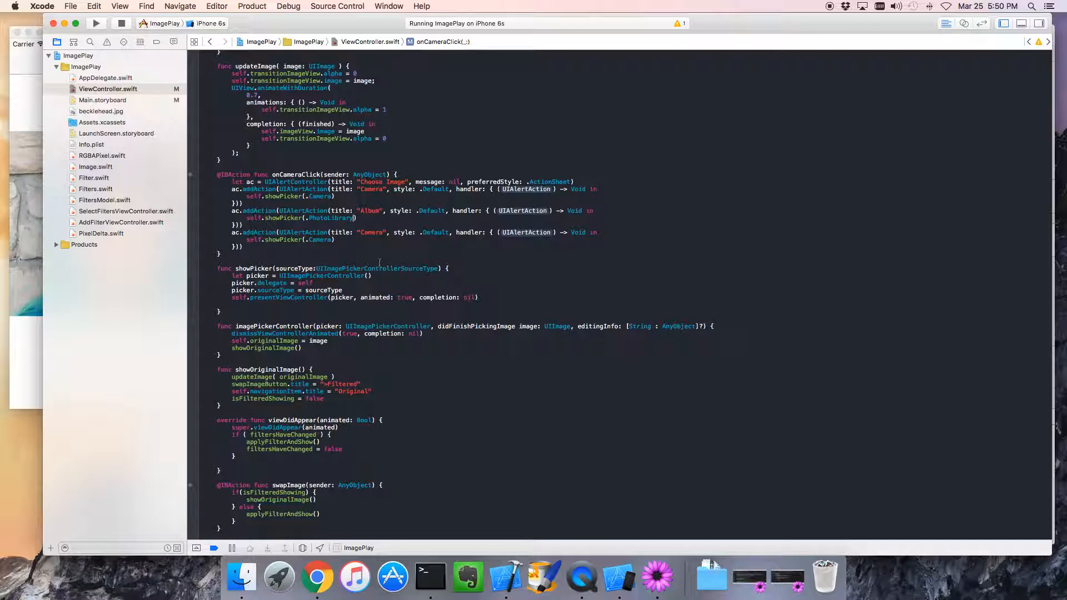
# Step: Retitle the third action 'Cancel' and select its handler closure for replacement
pyautogui.doubleClick(372, 233)
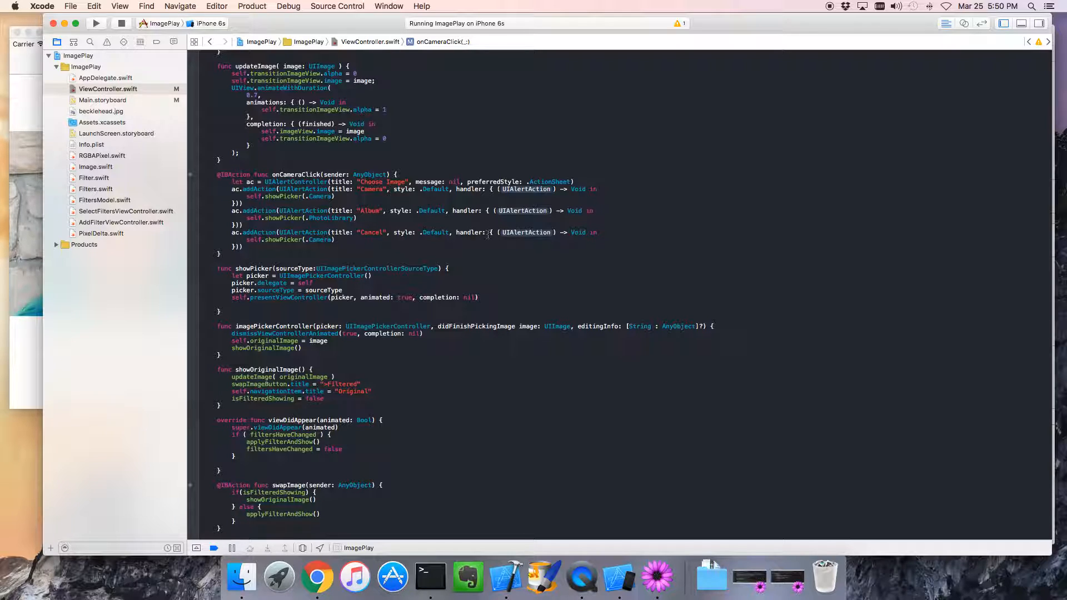
pyautogui.doubleClick(523, 232)
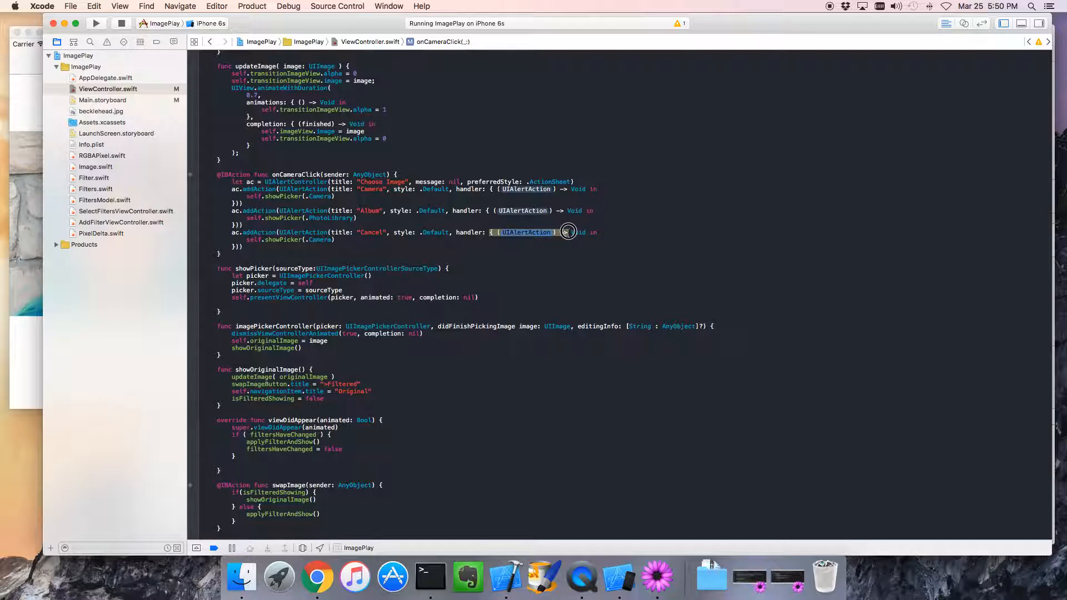
pyautogui.click(242, 245)
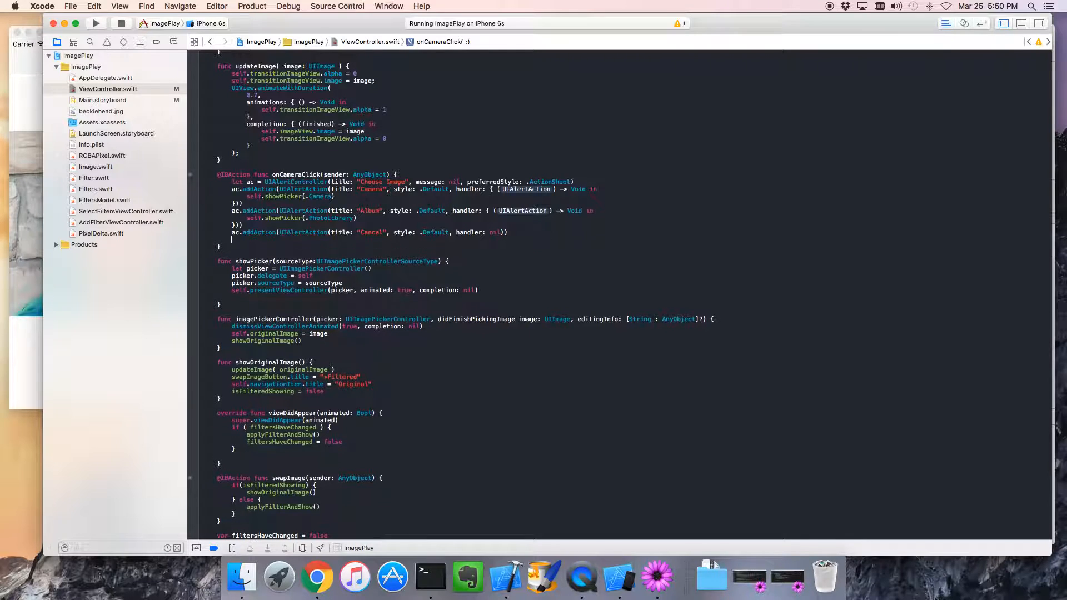
# Step: Make the Cancel handler nil and add presentViewController(ac, animated: true, completion: nil)
pyautogui.write('selectedFilters')
pyautogui.write('self.presentViewController(ac, animated: Bool, completion: (() -> Void)?)')
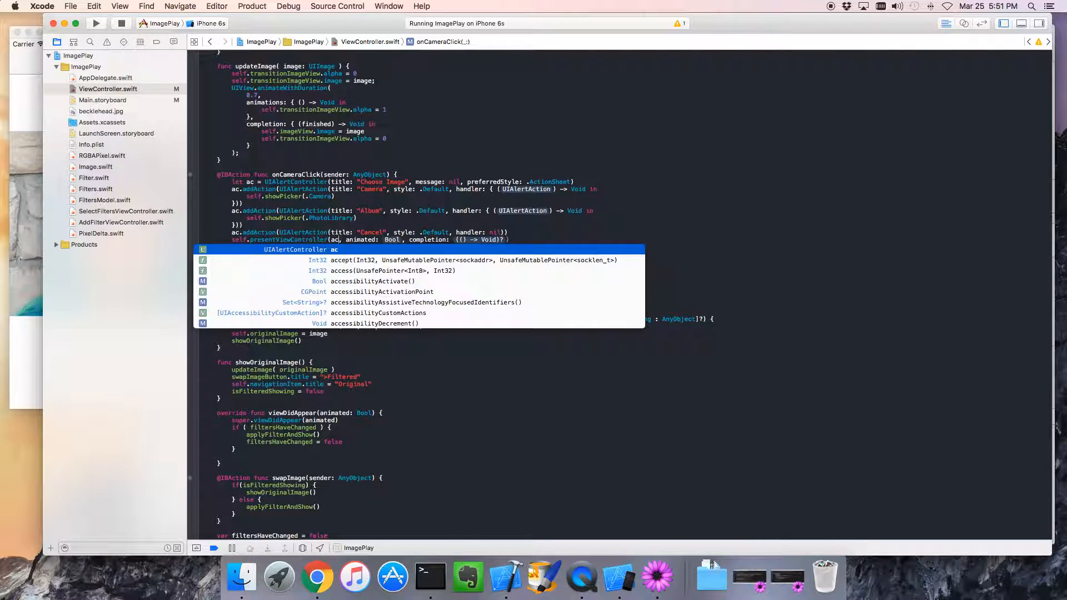
pyautogui.press('Escape')
pyautogui.write('true')
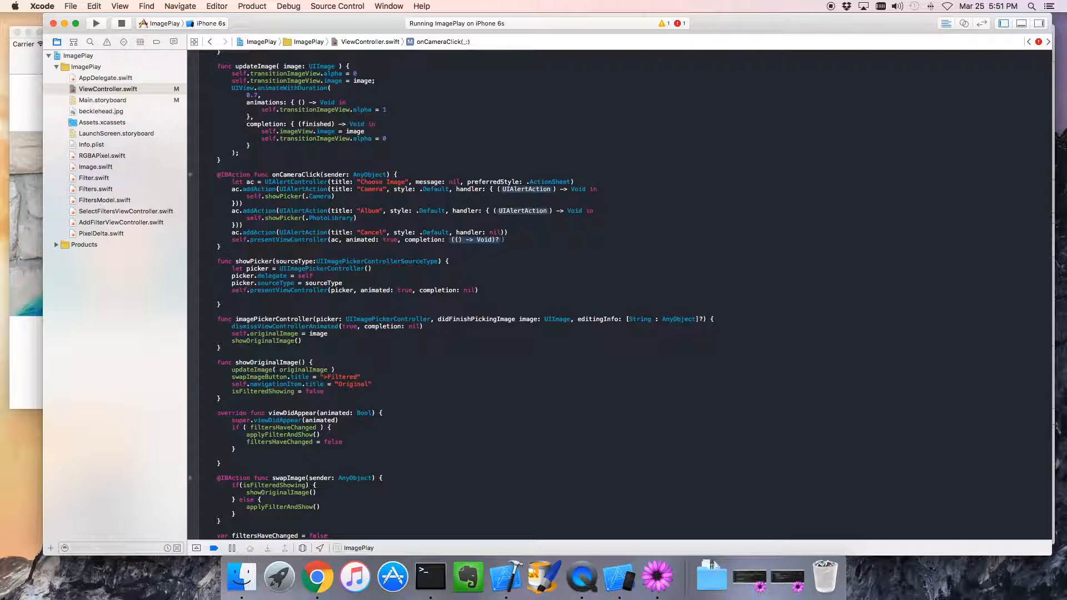
pyautogui.doubleClick(474, 240)
pyautogui.write('nil')
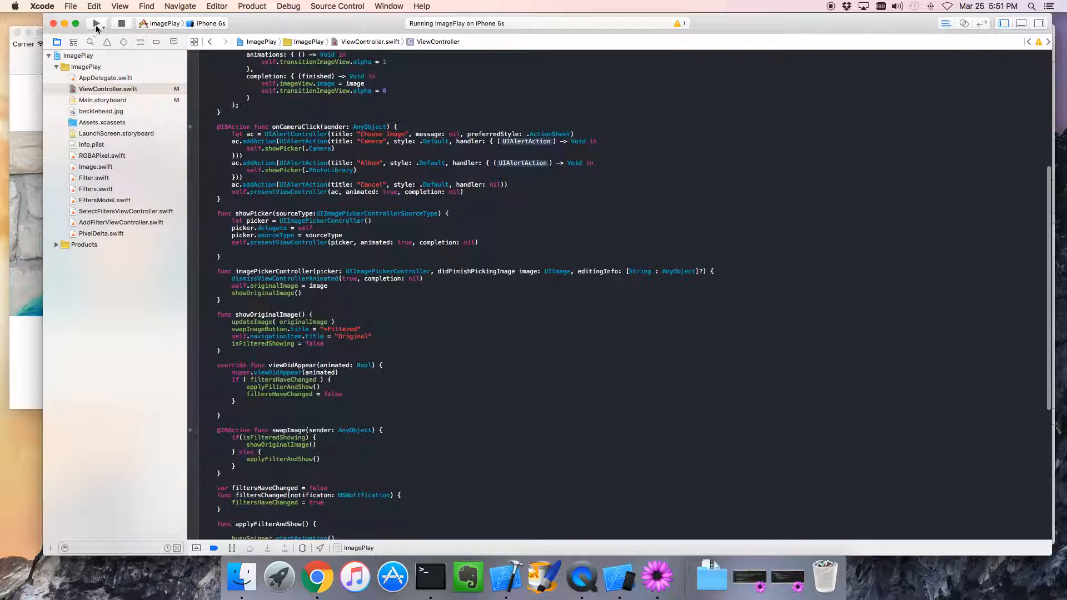
# Step: Rebuild after changing the Camera and Album handler signatures to (action) -> Void
pyautogui.click(96, 24)
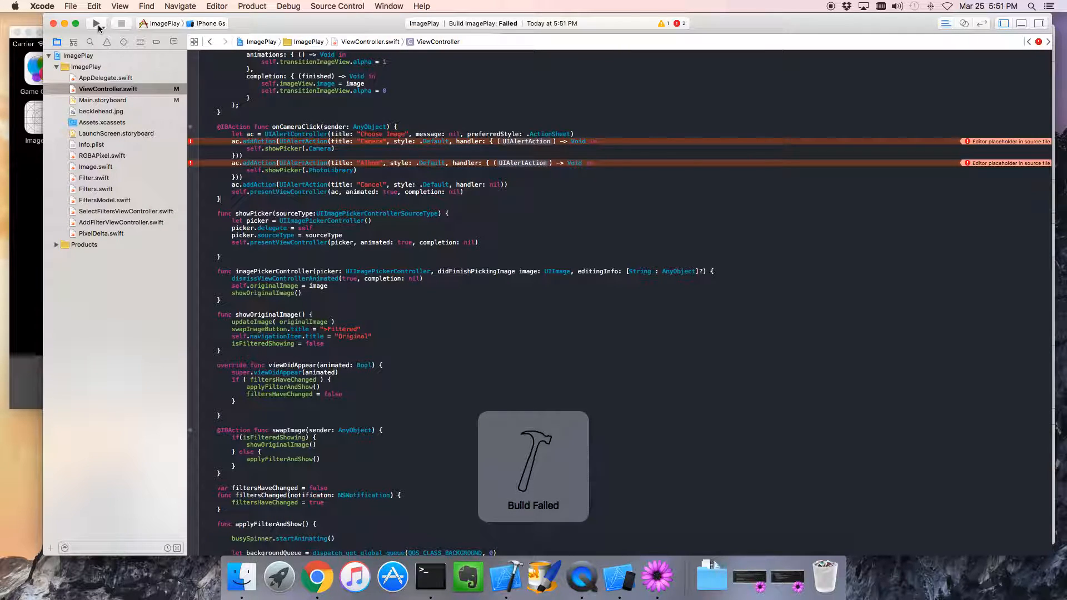
pyautogui.click(96, 22)
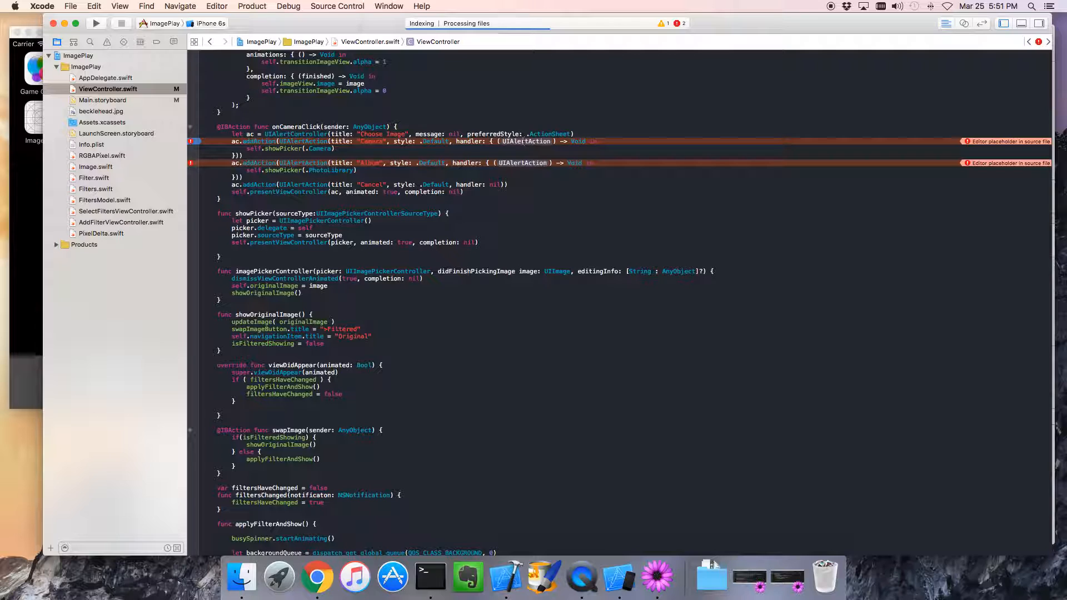
pyautogui.click(452, 142)
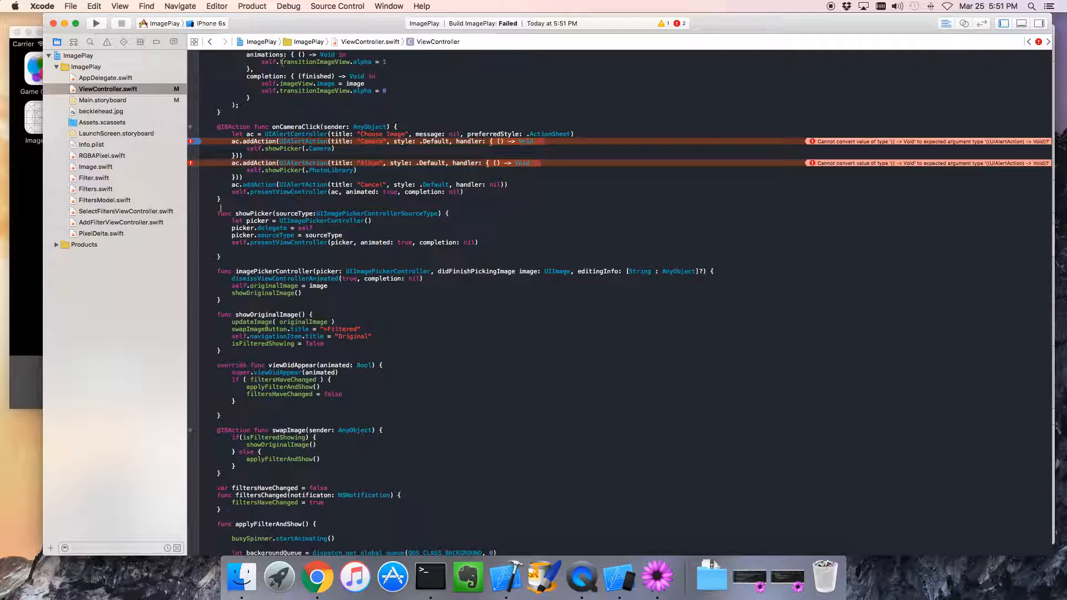
pyautogui.click(553, 170)
pyautogui.write('action')
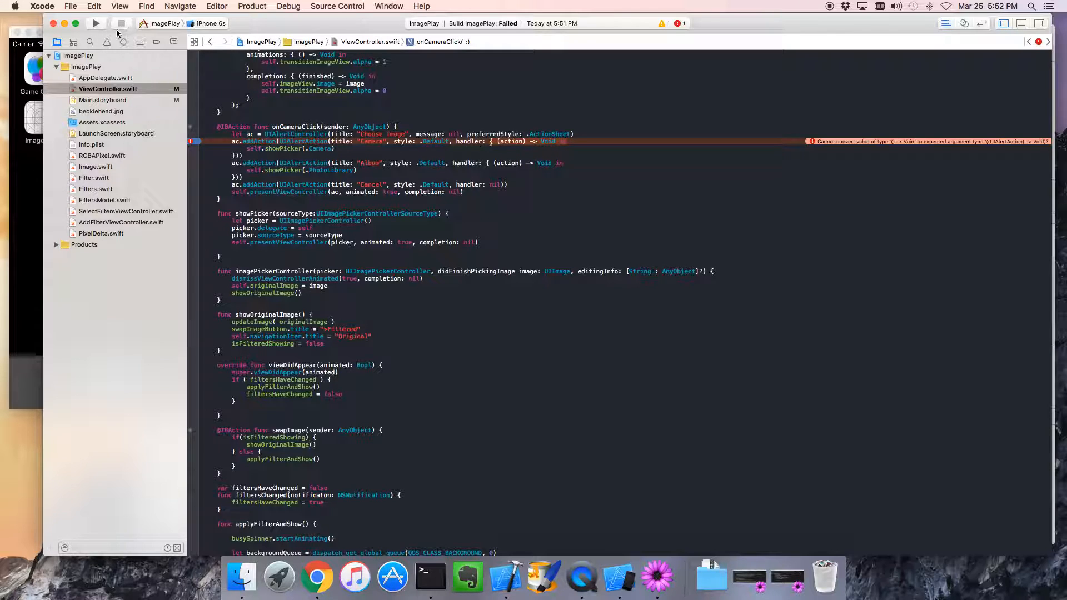
pyautogui.click(96, 23)
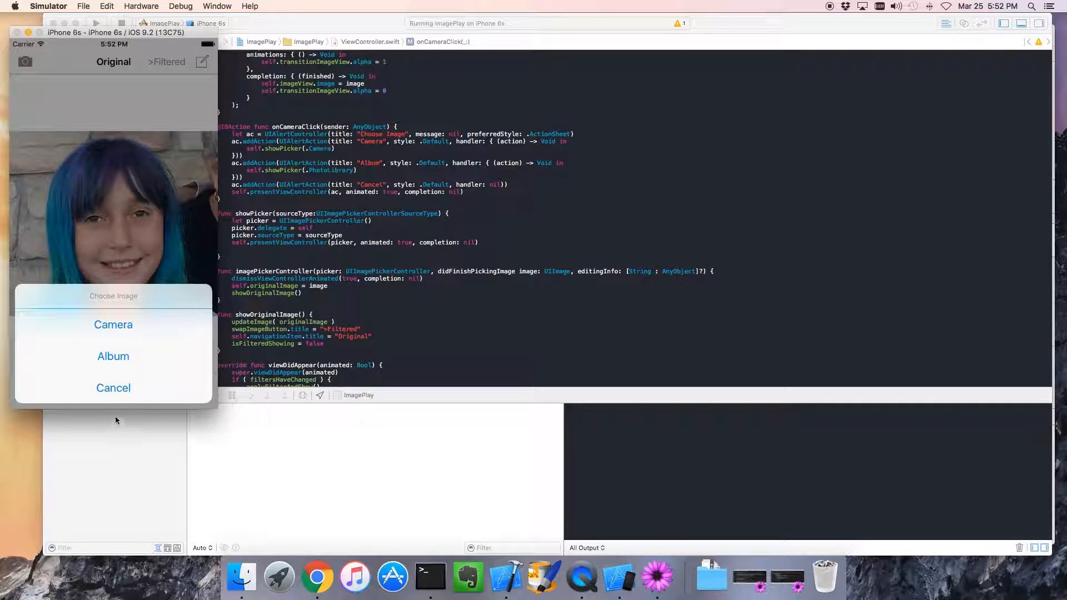
# Step: Cancel the sheet, choose Album again and pick the waterfall photo from Camera Roll
pyautogui.click(112, 388)
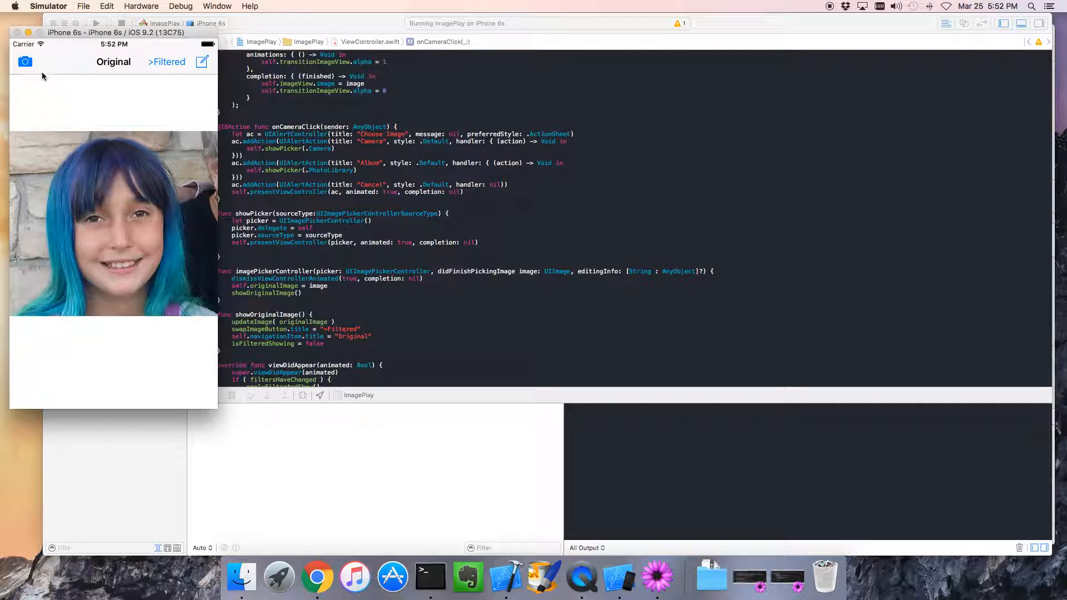
pyautogui.click(25, 62)
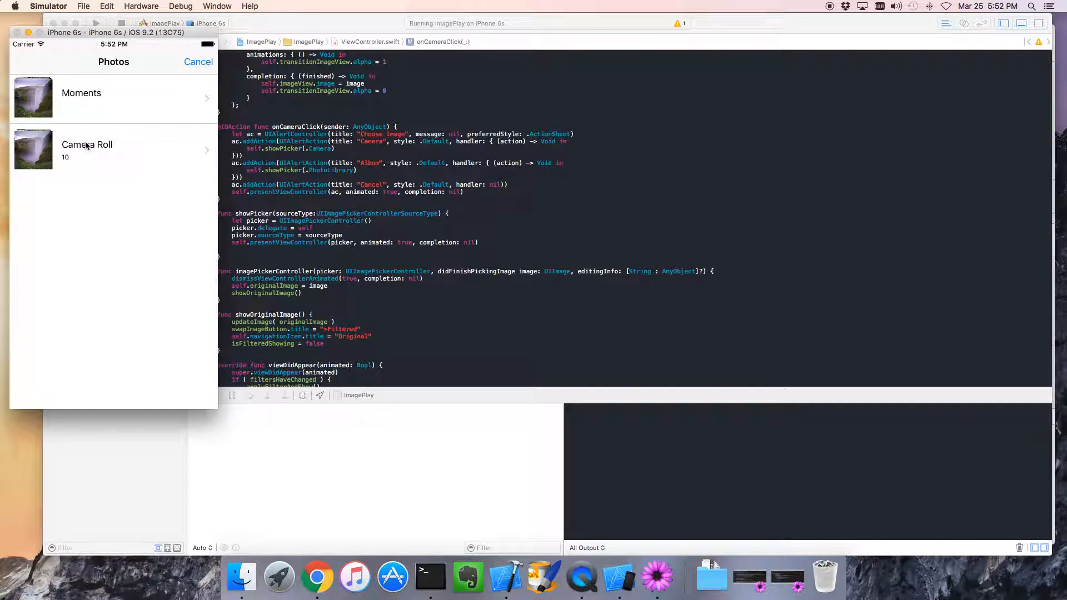
pyautogui.click(86, 149)
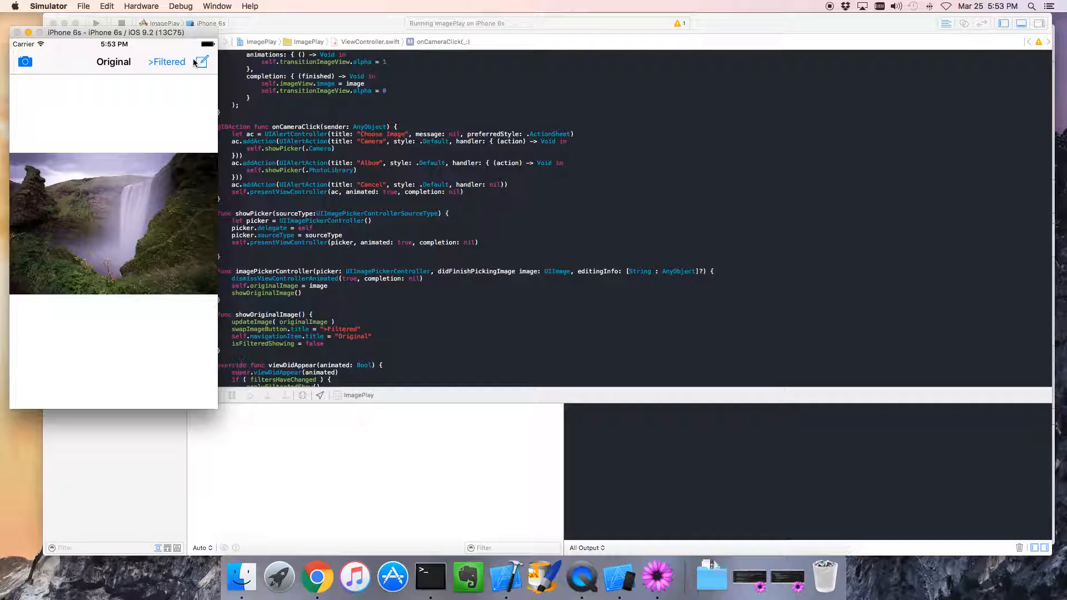
# Step: Add the Invert Filter to the waterfall photo and toggle between Filtered and Original
pyautogui.click(201, 61)
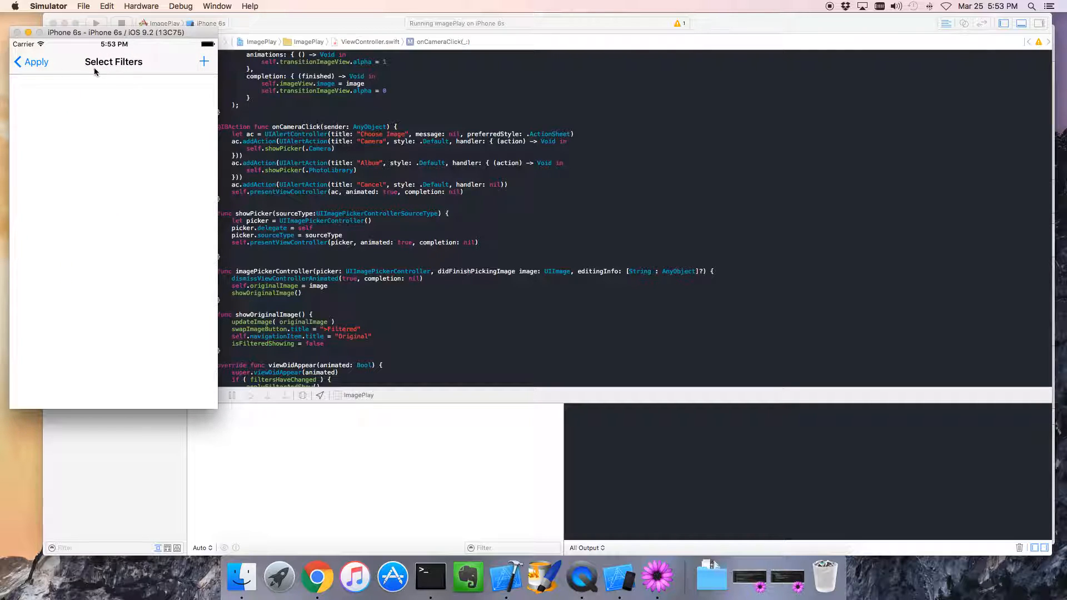
pyautogui.click(204, 61)
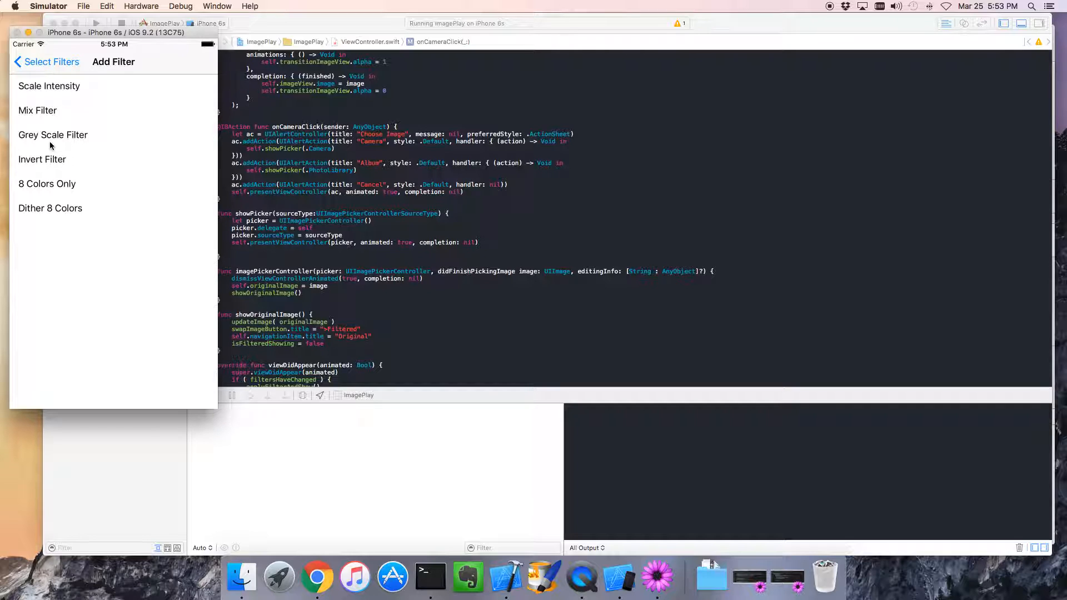
pyautogui.click(45, 62)
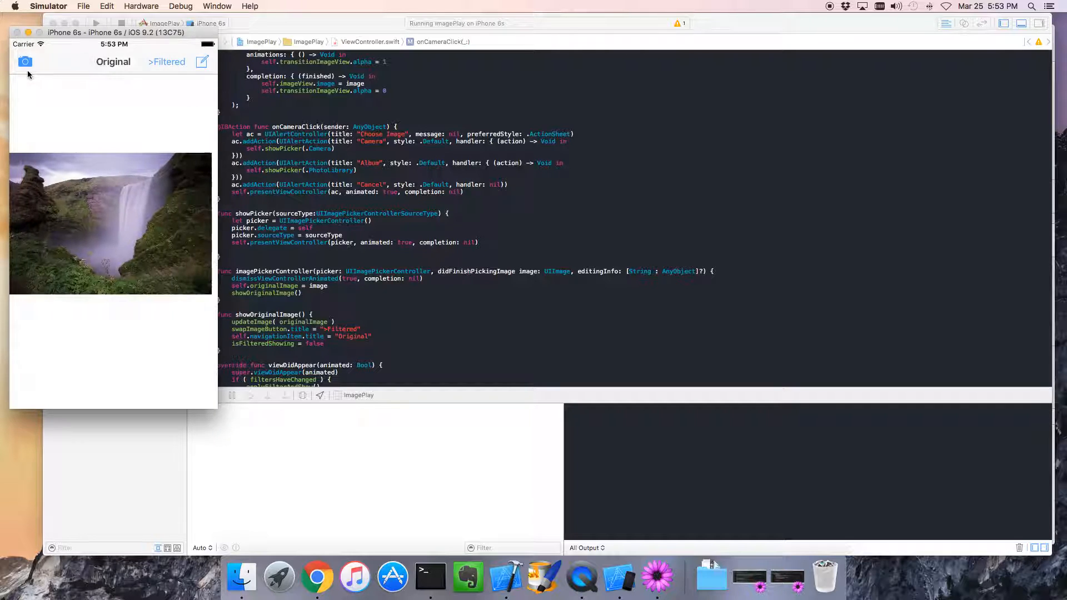
pyautogui.click(166, 62)
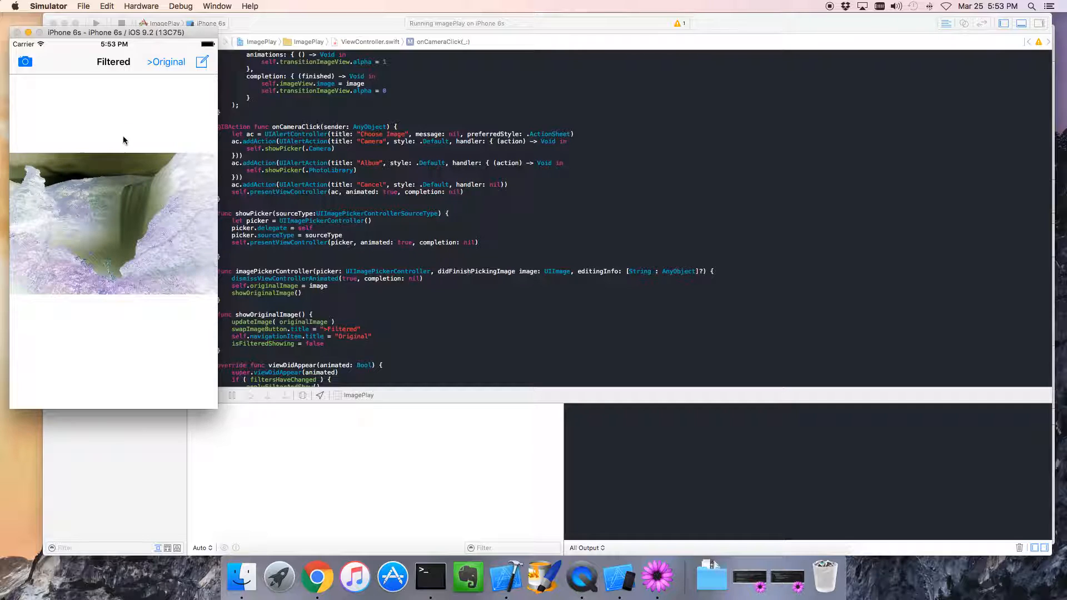
pyautogui.click(166, 62)
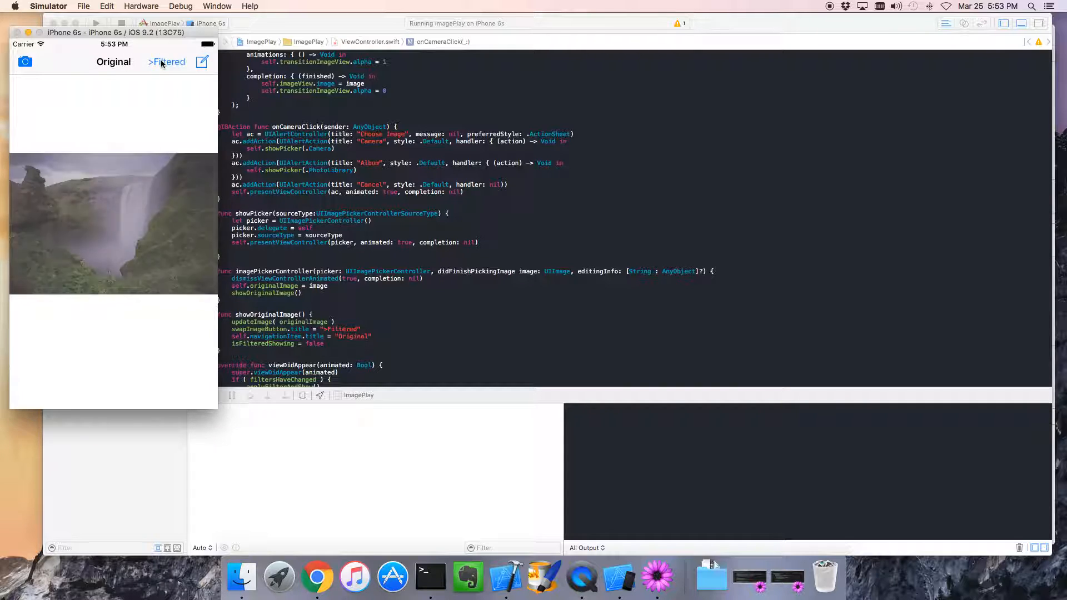
pyautogui.click(166, 62)
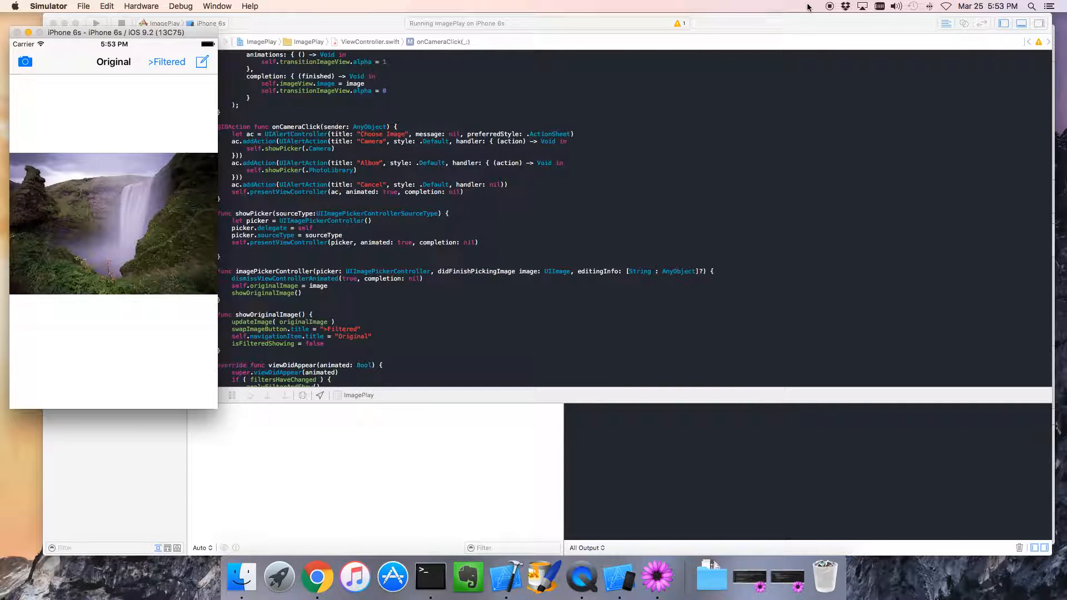